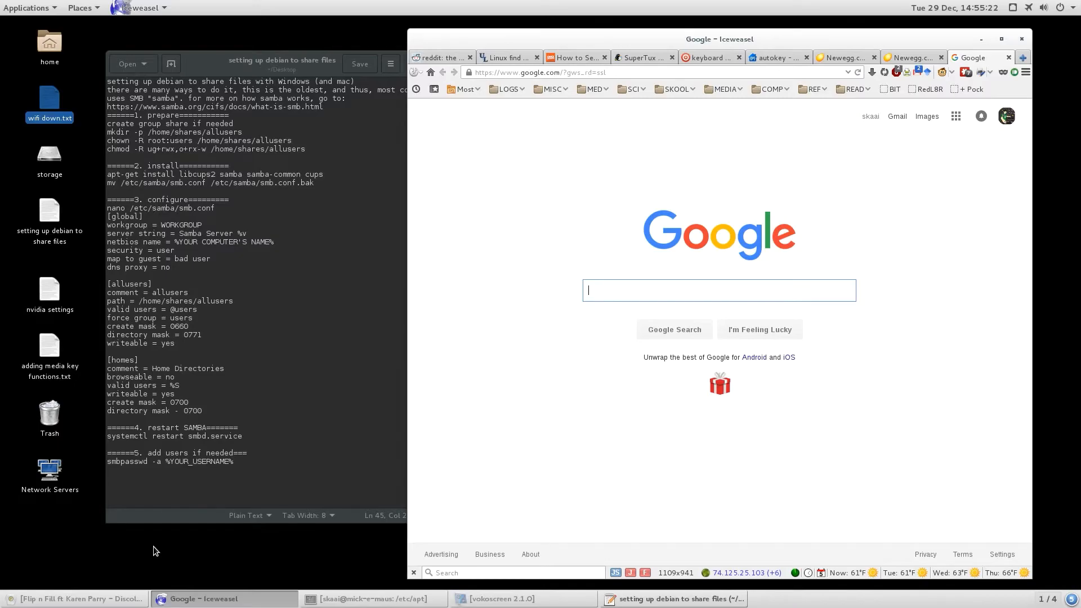
mouse_move(163, 579)
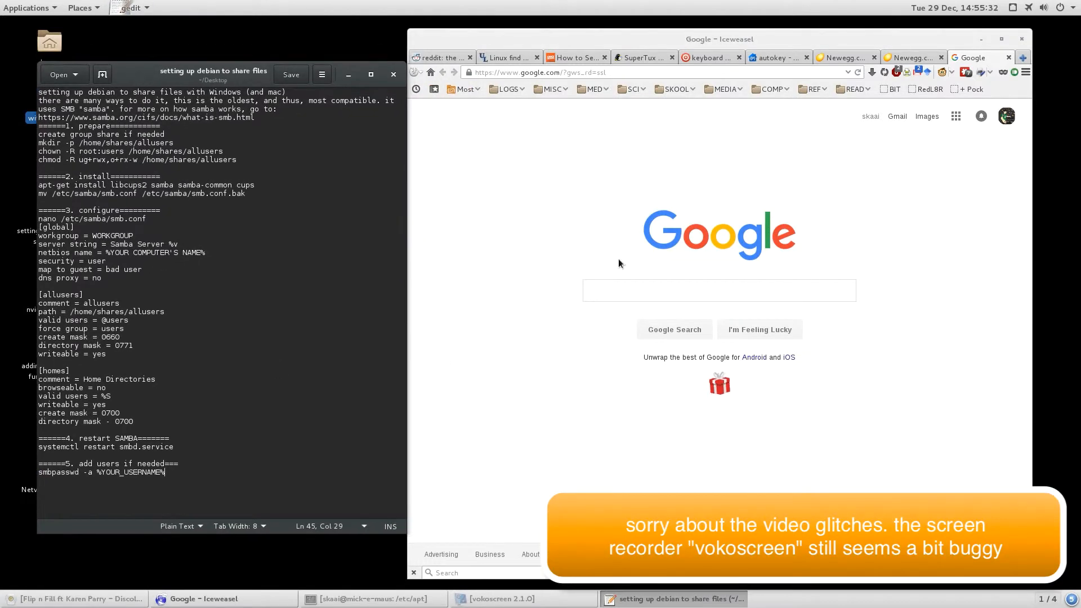
- Focus the Iceweasel window showing the Google search page
click(719, 290)
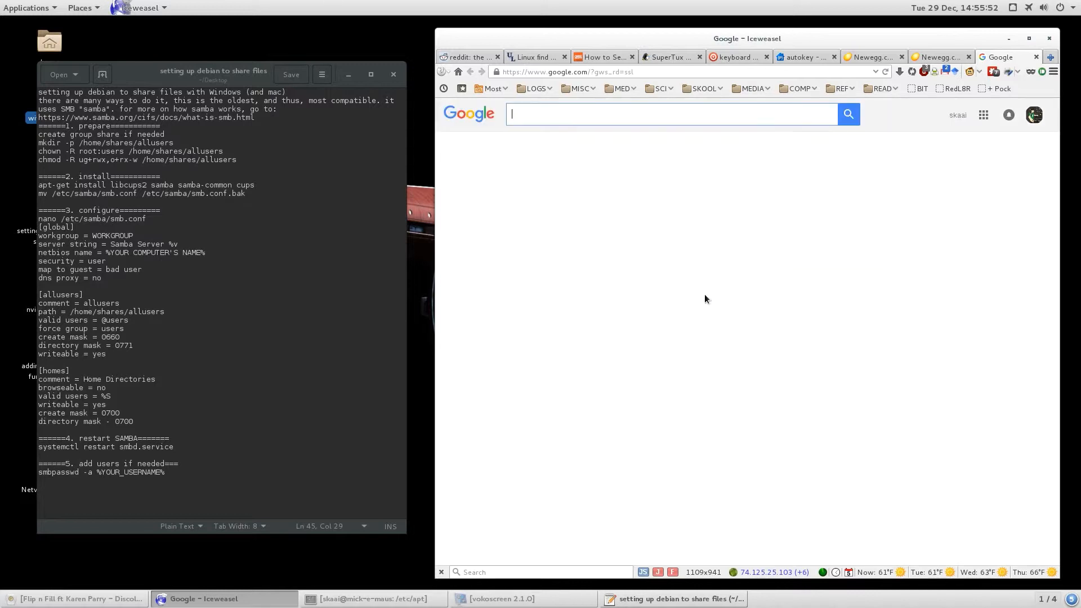
- Search Google for 'hp officejet 8620 linux'
text(hp officejet 8620)
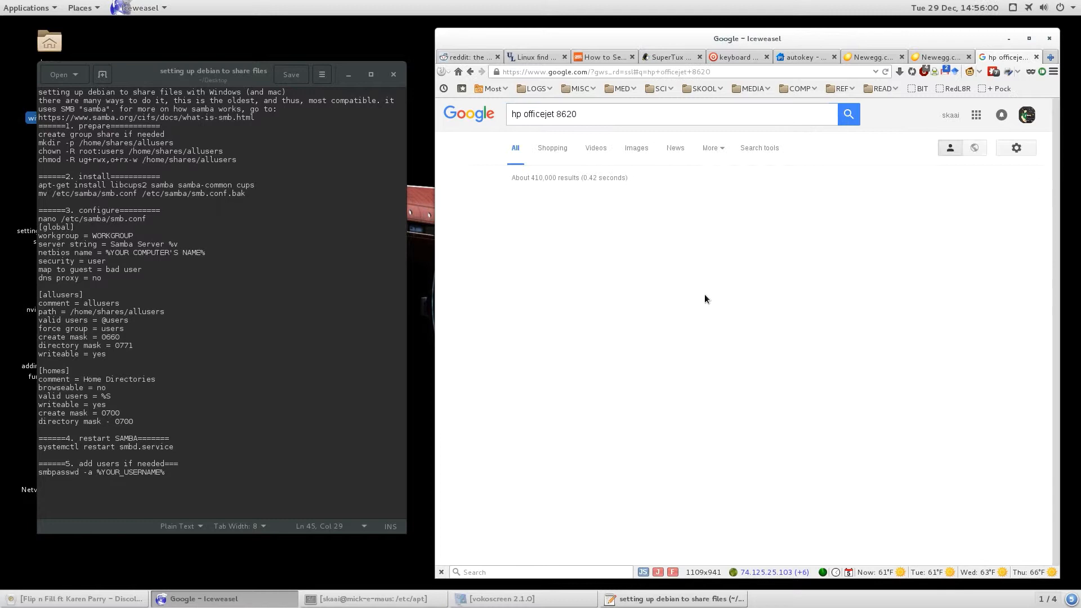
click(668, 114)
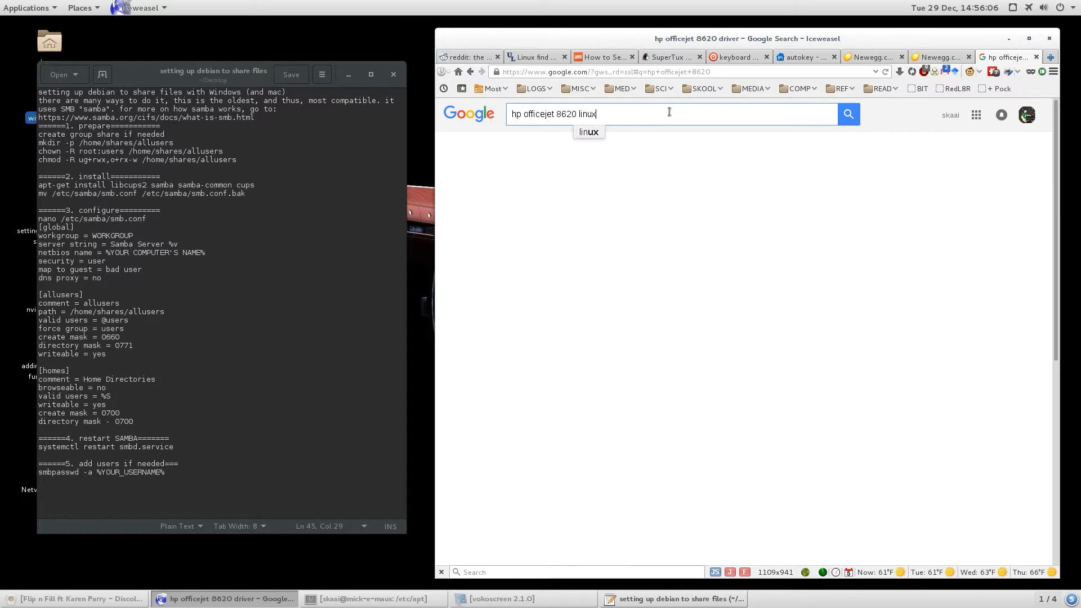
key(Return)
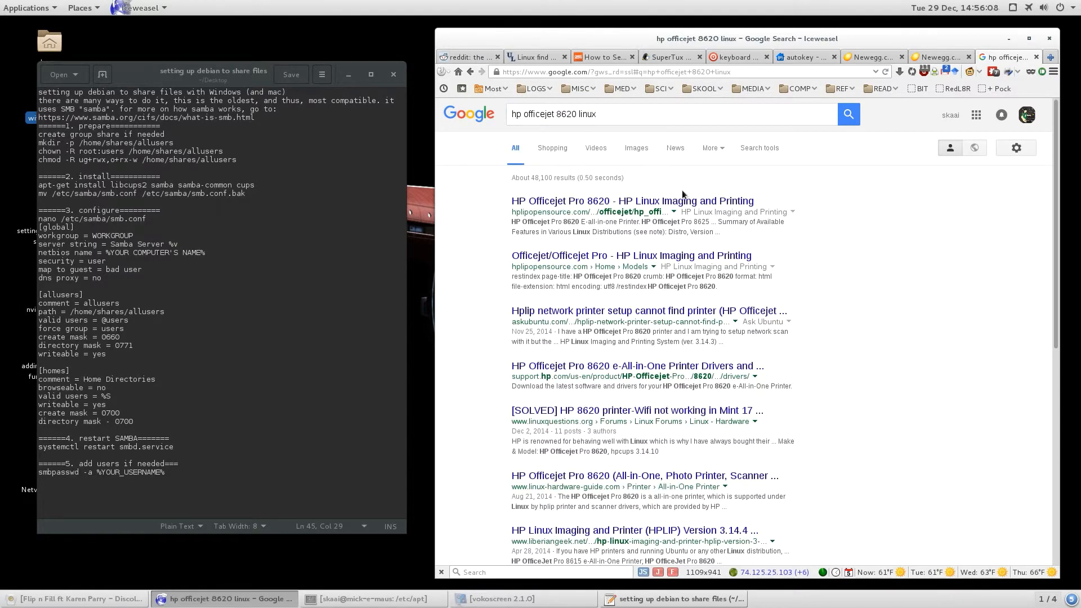
mouse_move(700, 207)
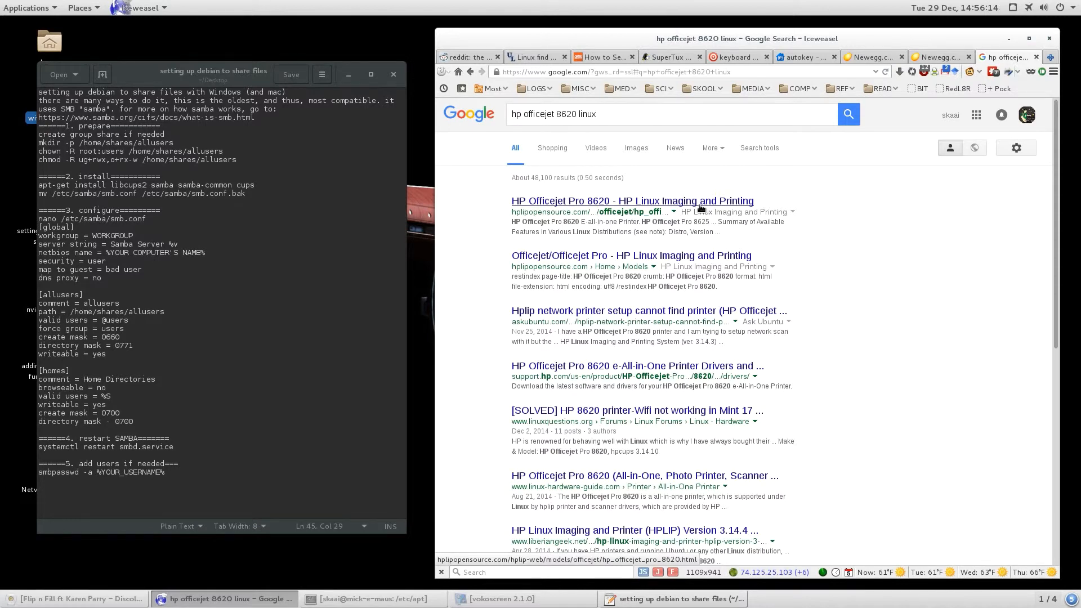
- Open the hplipopensource.com Officejet Pro 8620 page and scroll through its support tables
click(633, 201)
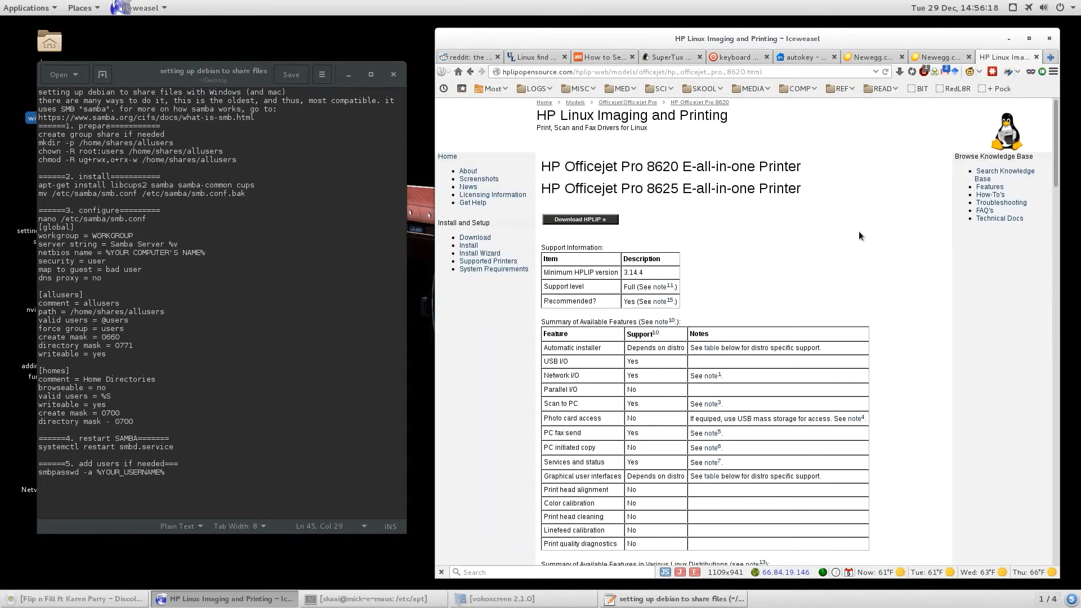
scroll(down, 3)
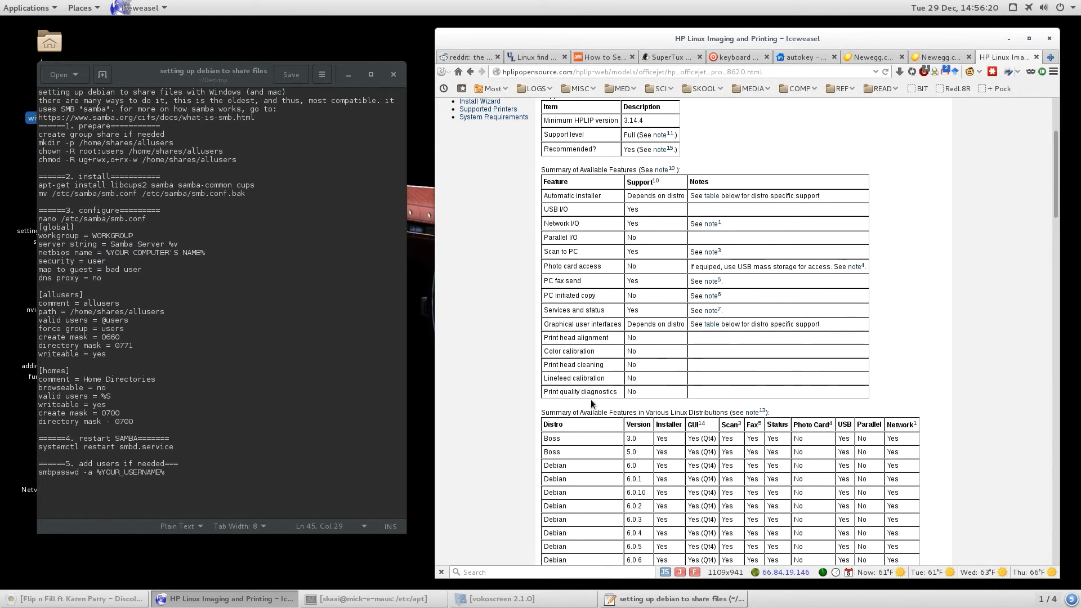
scroll(down, 3)
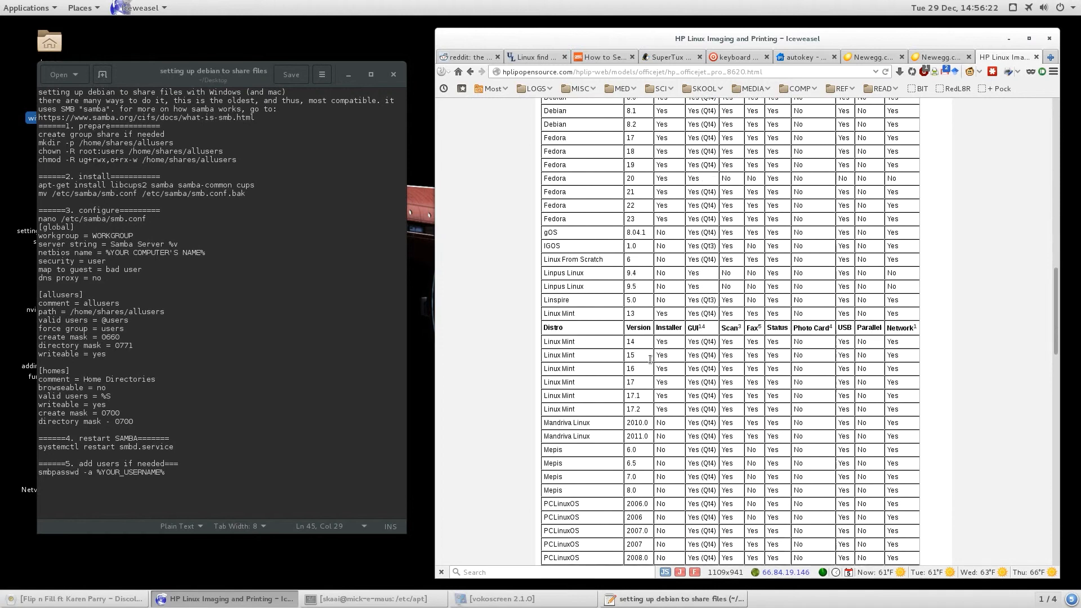
scroll(down, 3)
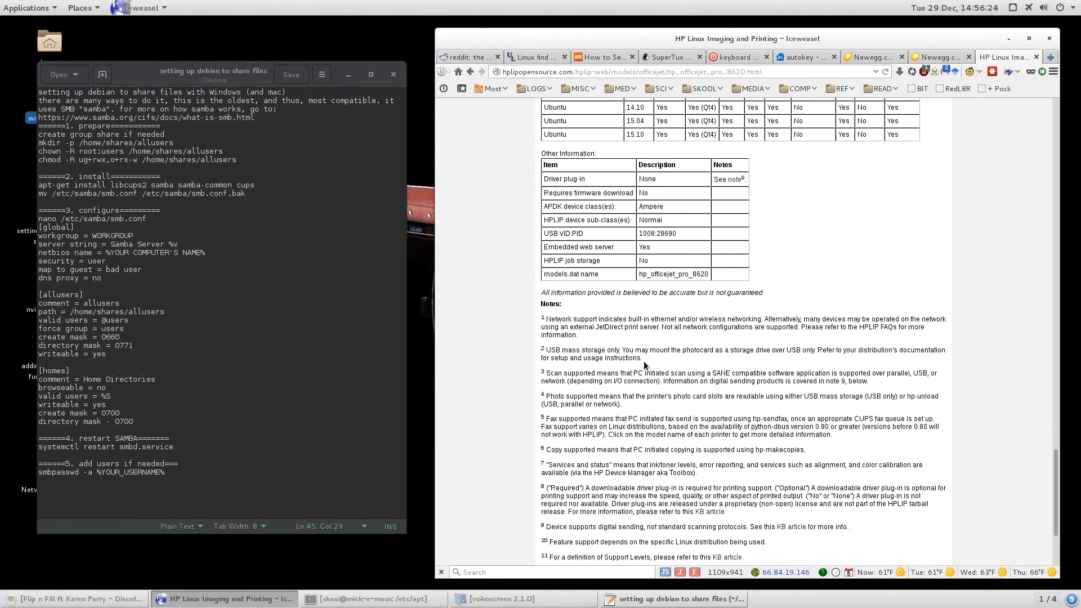
scroll(up, 3)
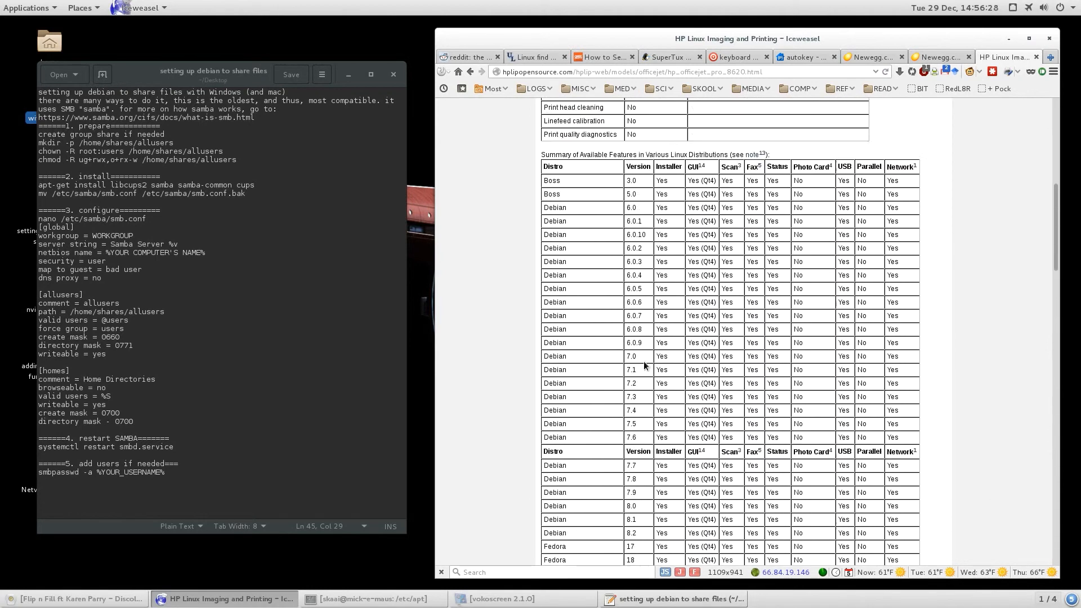
scroll(up, 3)
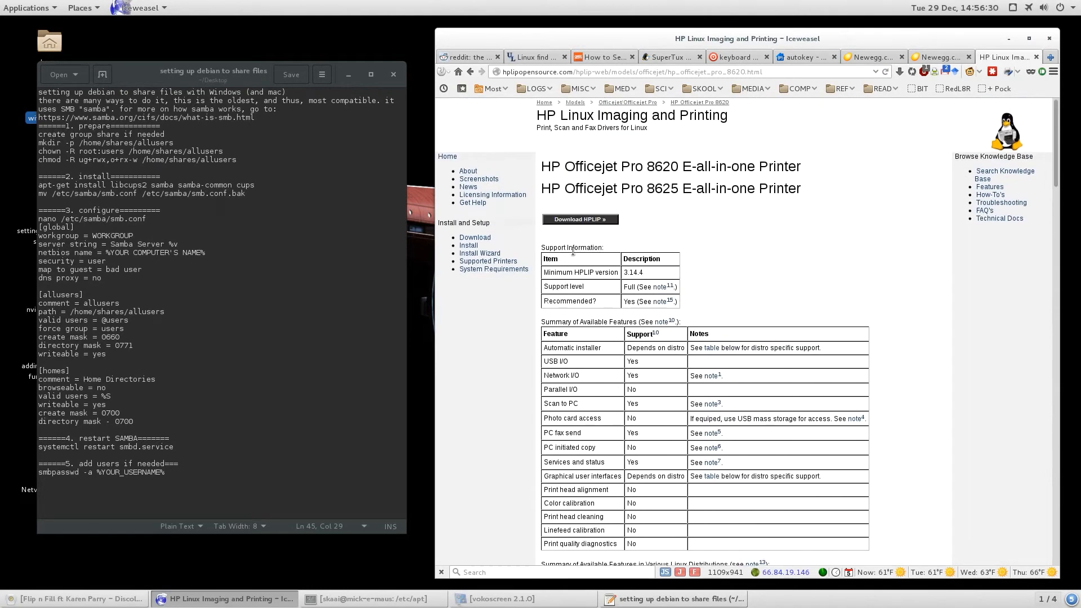
mouse_move(606, 220)
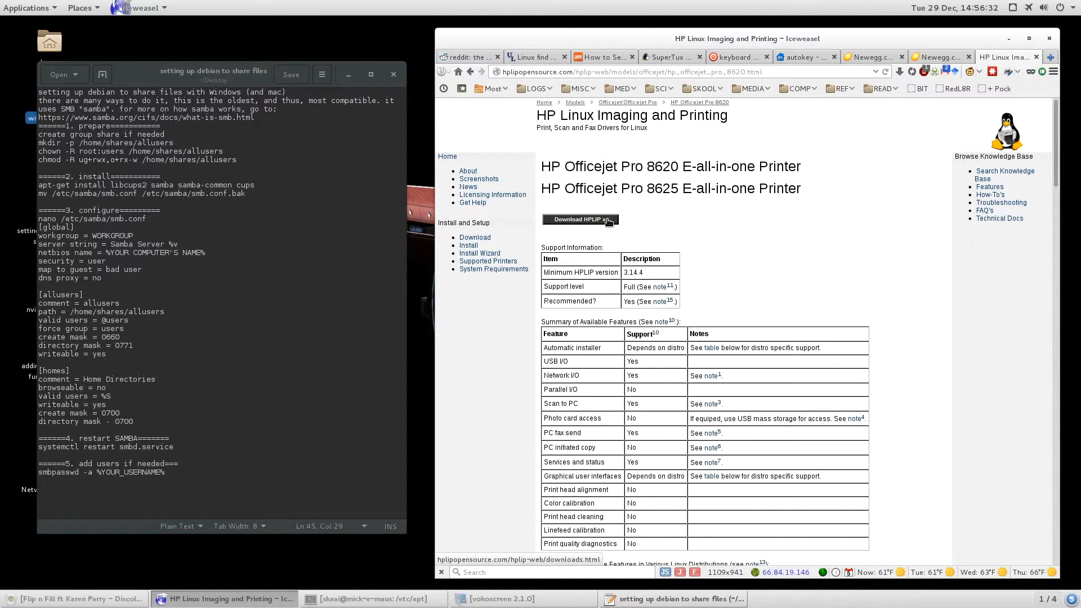
- Visit the HPLIP download page, return to the support page, then open Activities
click(580, 219)
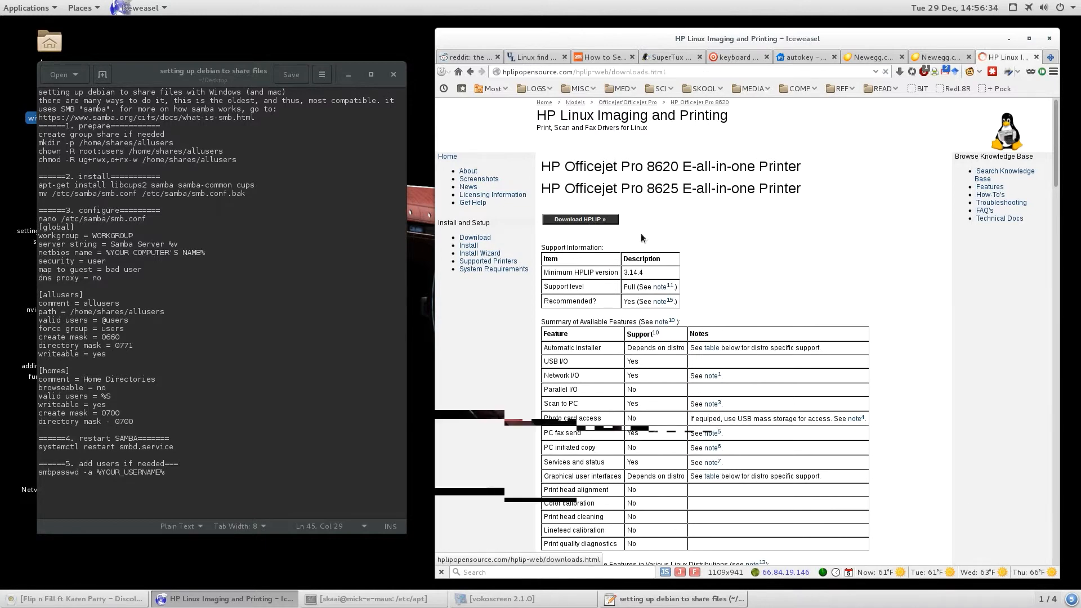
click(580, 219)
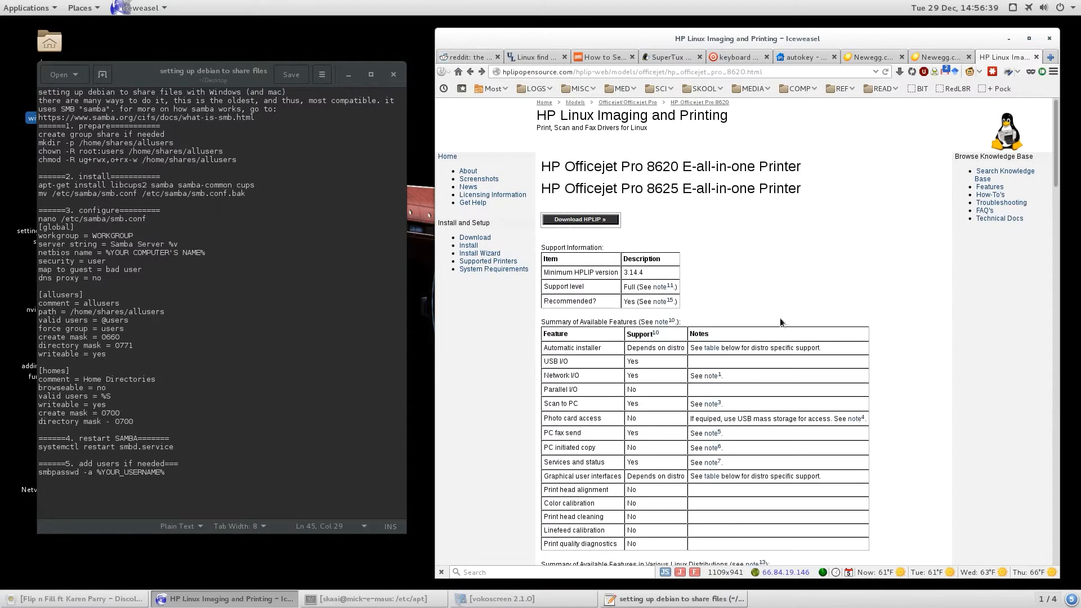
mouse_move(703, 233)
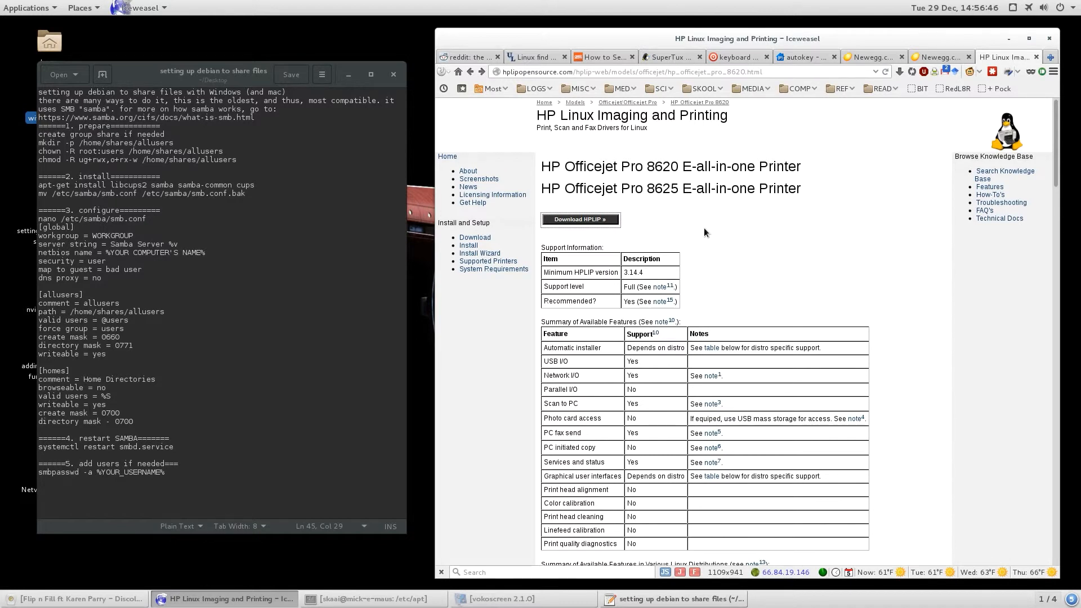
mouse_move(803, 170)
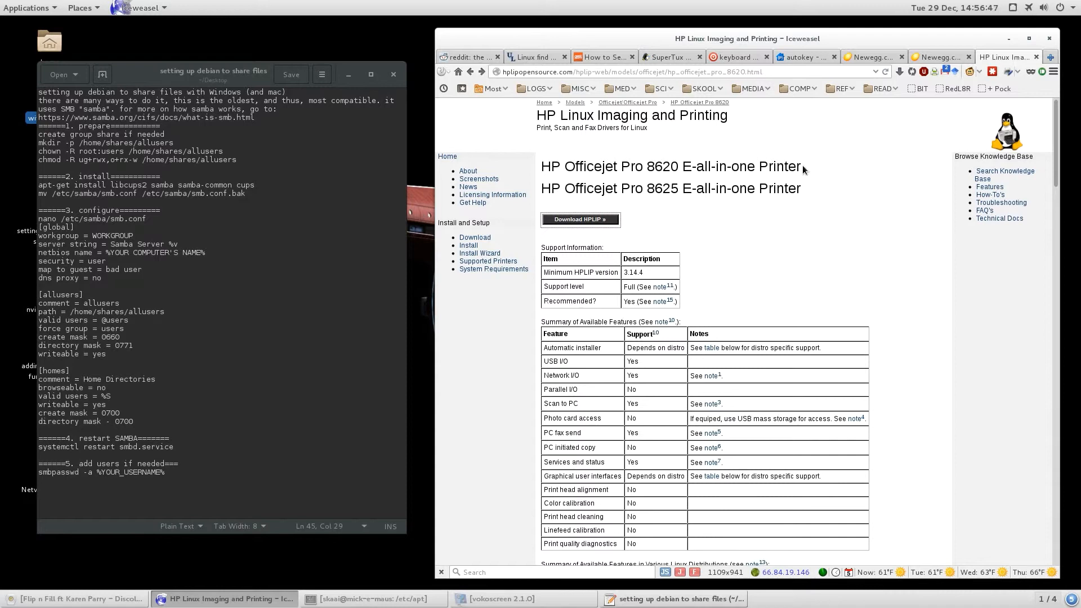
mouse_move(708, 198)
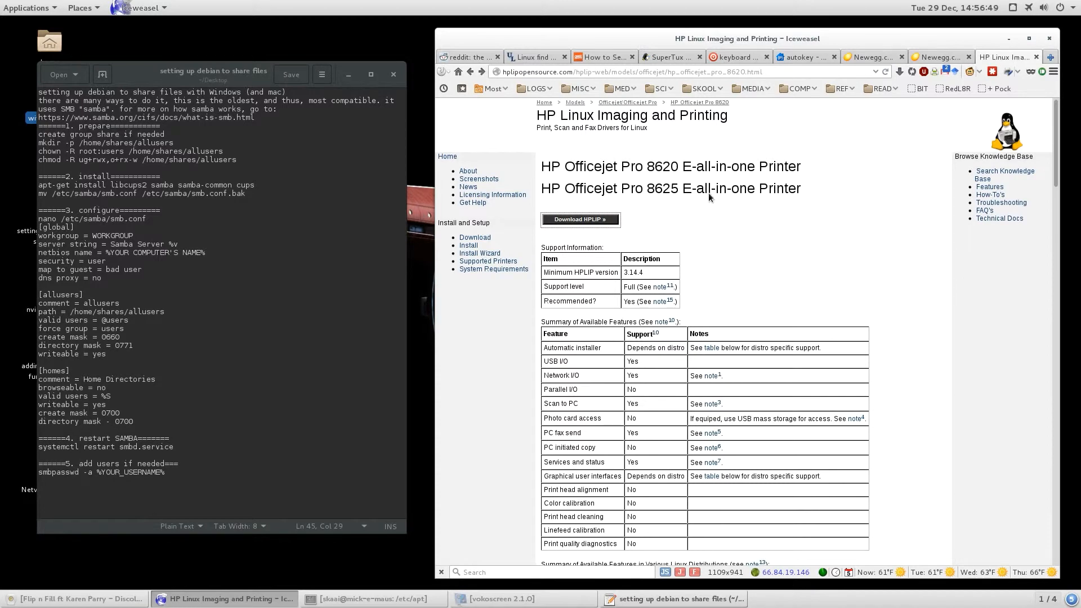
mouse_move(733, 203)
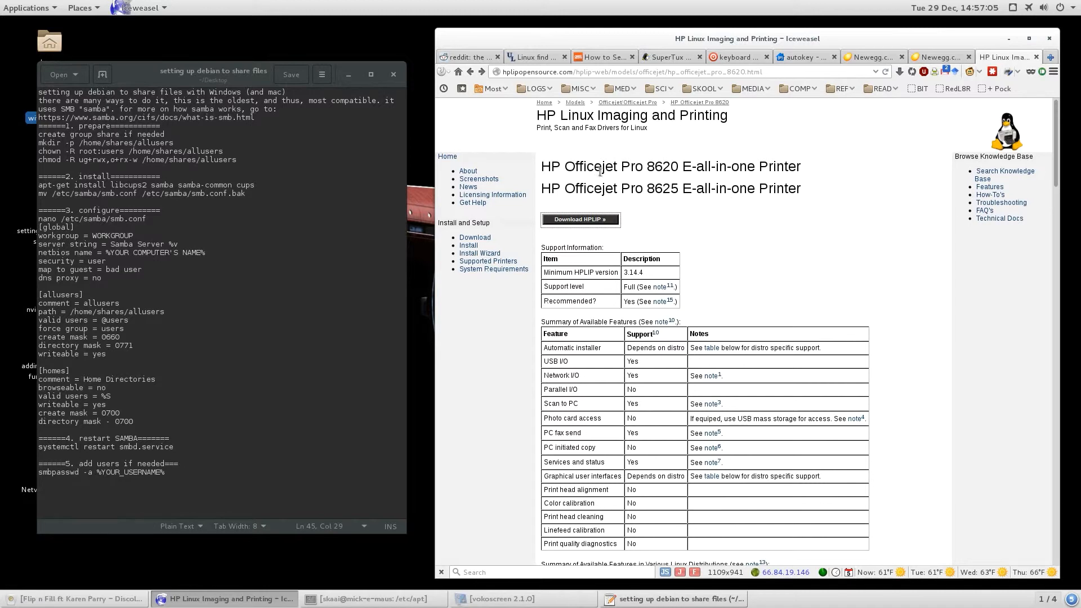
scroll(down, 3)
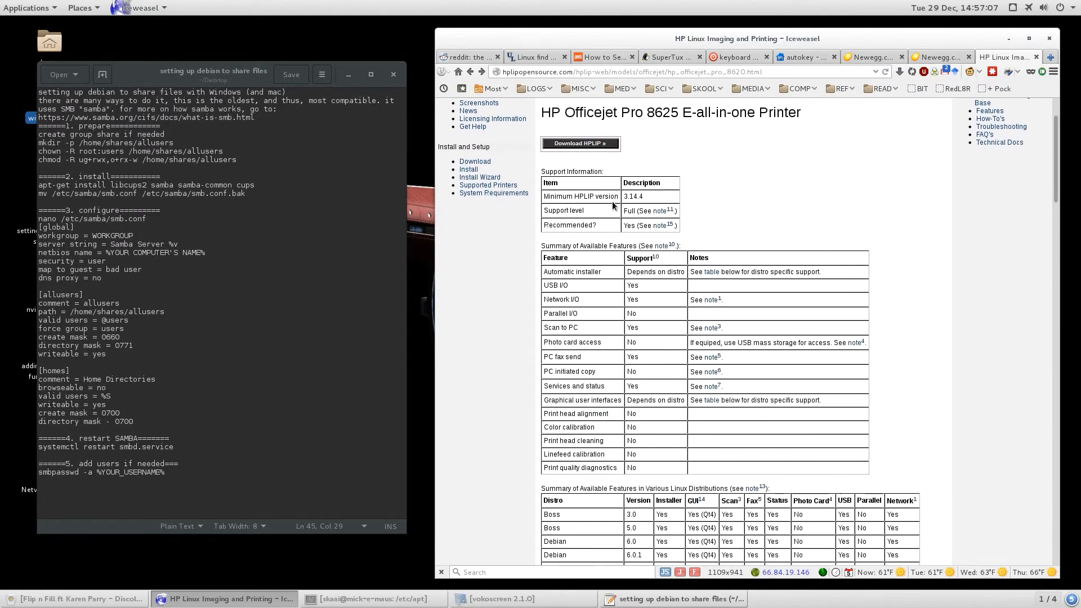
key(Super)
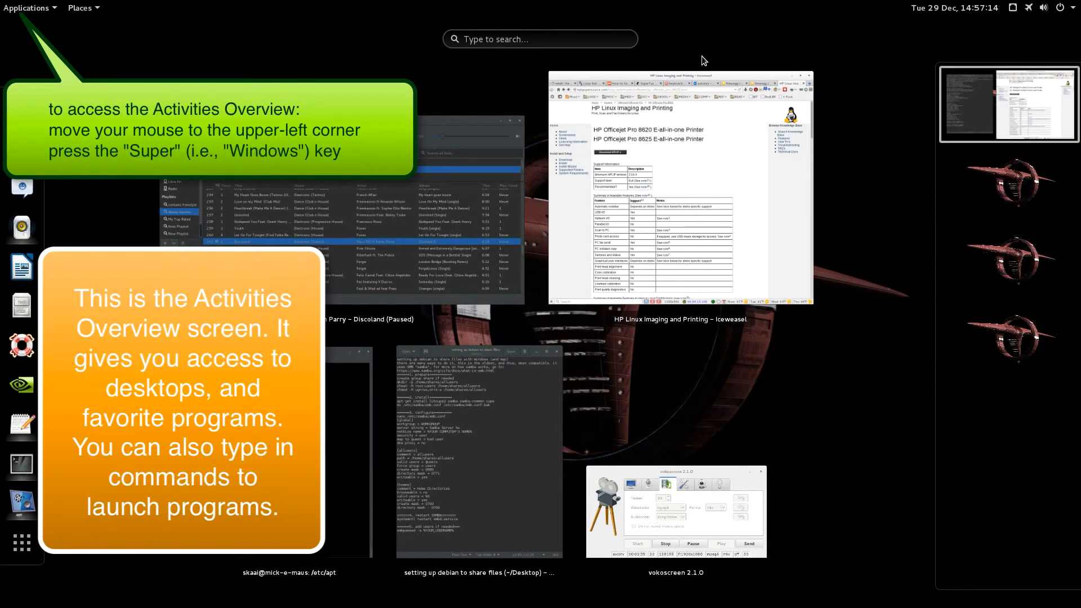
- Search Activities for 'prin' and launch Print Settings
text(pri)
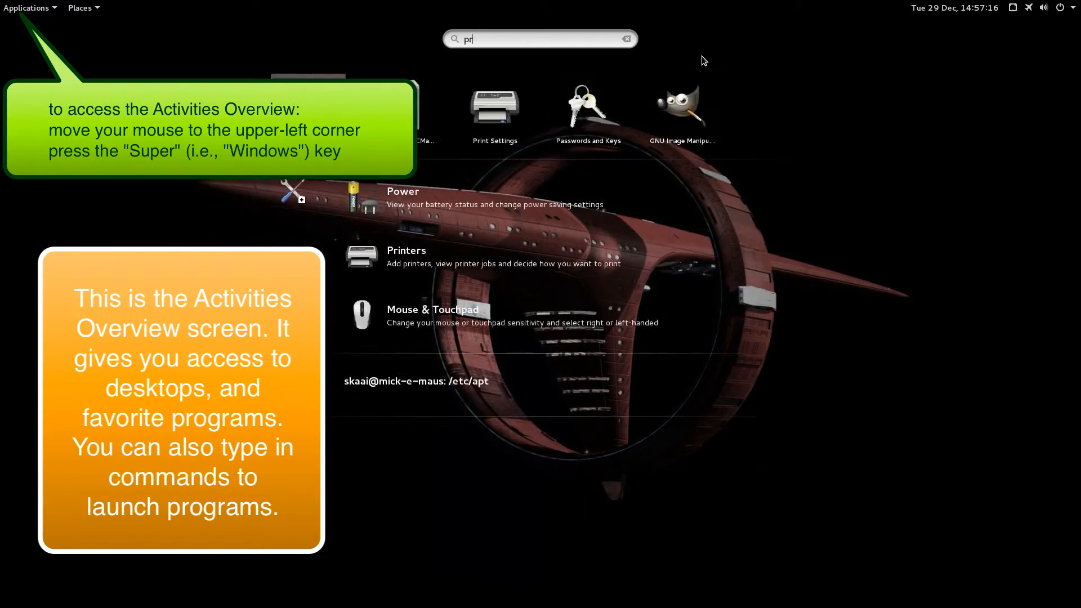
text(n)
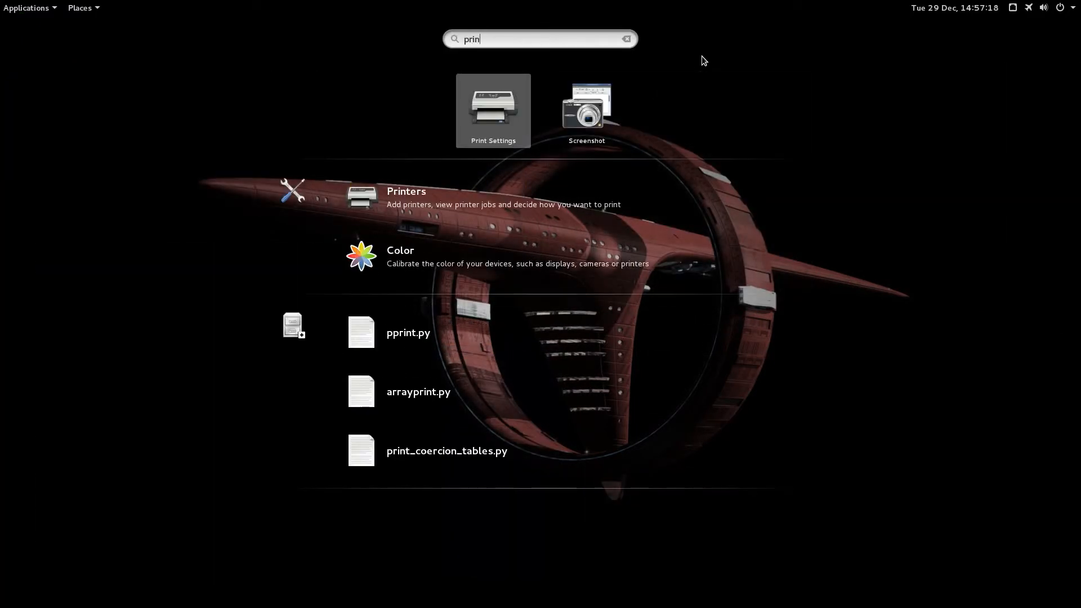
click(494, 104)
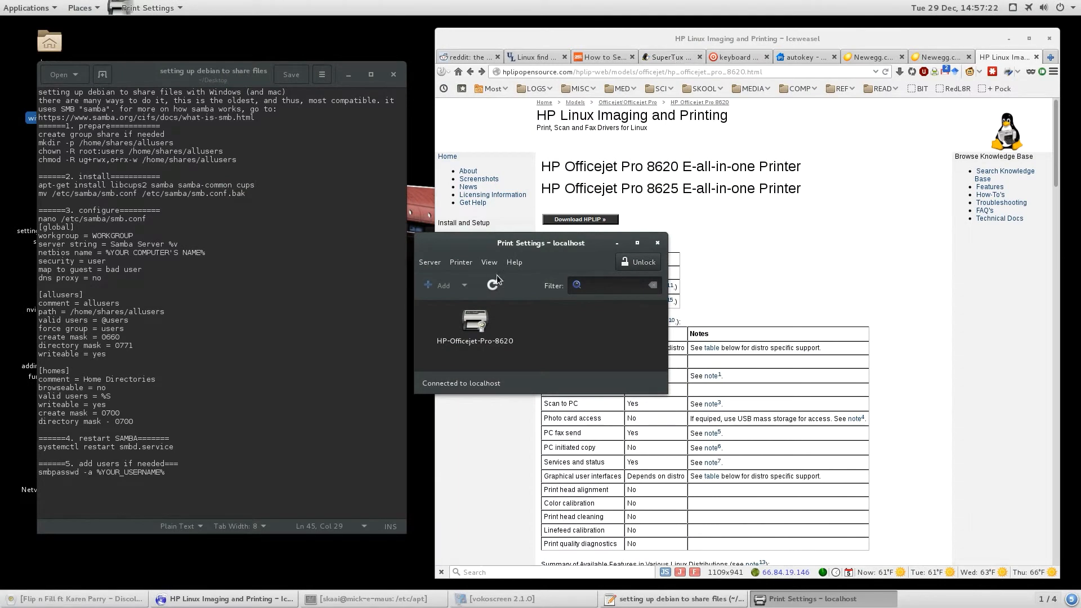
mouse_move(478, 326)
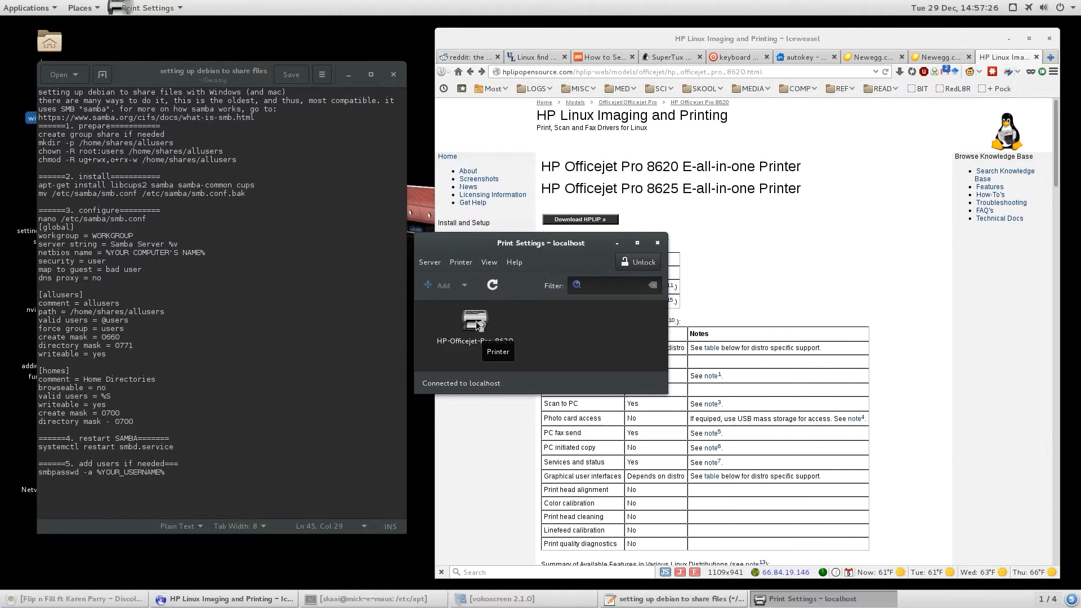
mouse_move(463, 346)
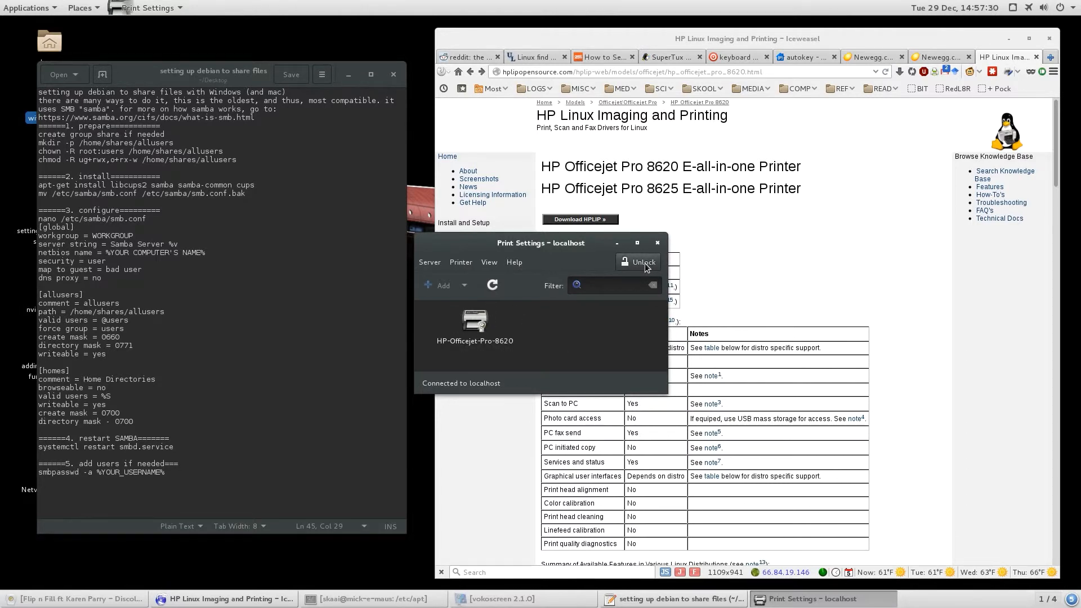
- Unlock Print Settings by authenticating with the administrator password
click(638, 262)
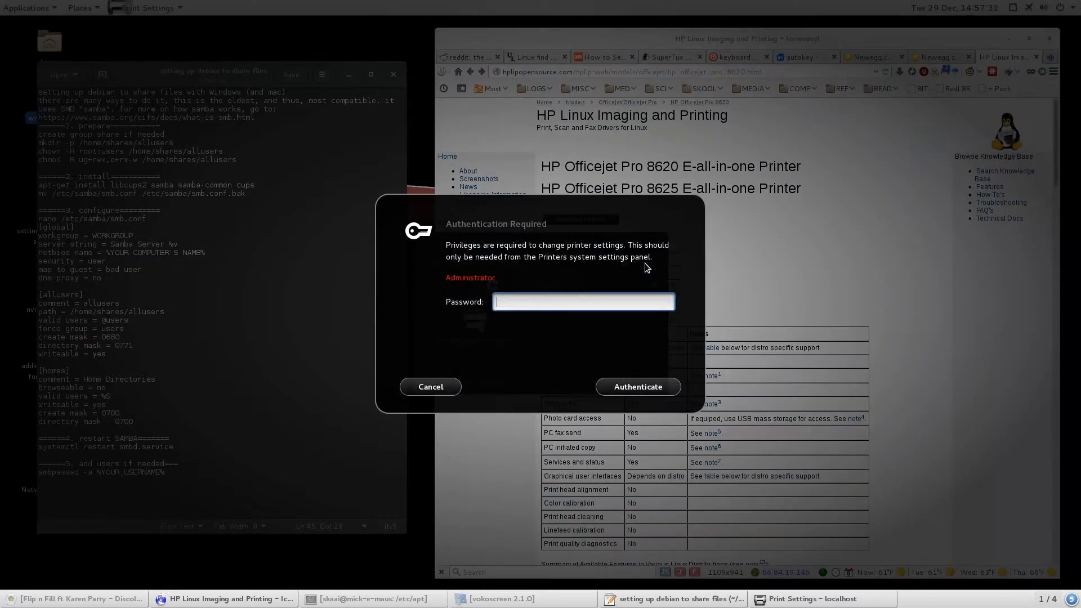
text(password)
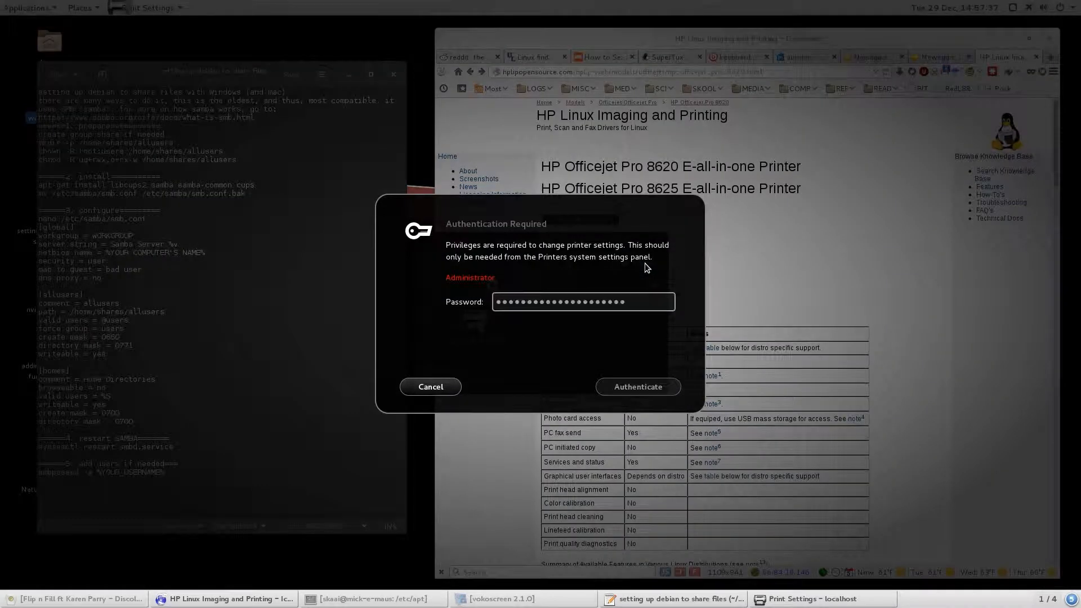
click(638, 387)
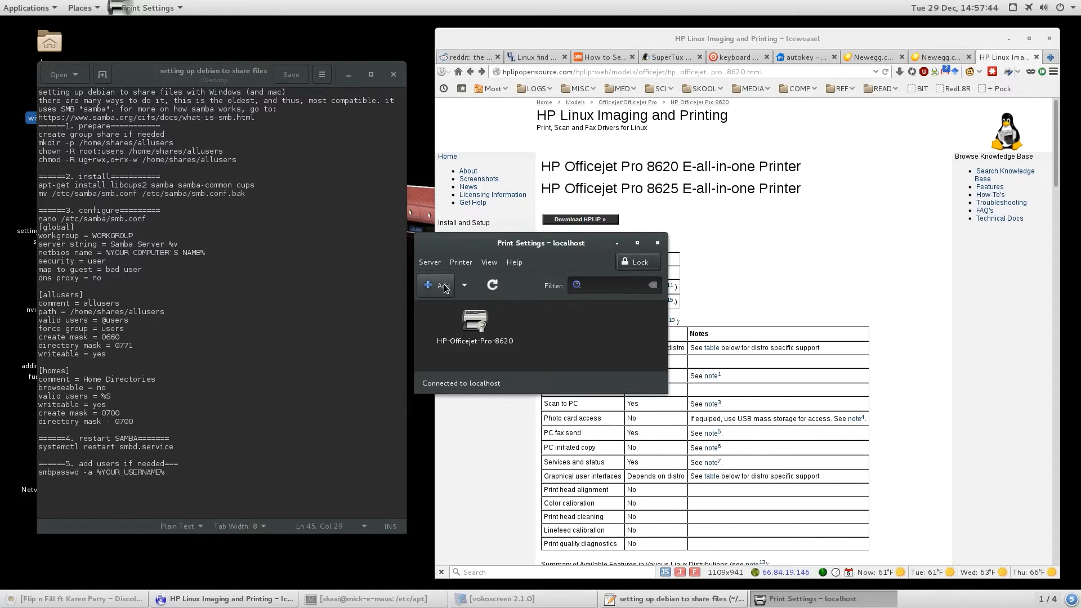
- Add a new printer, choosing the network HP Officejet Pro 8620 device
click(436, 285)
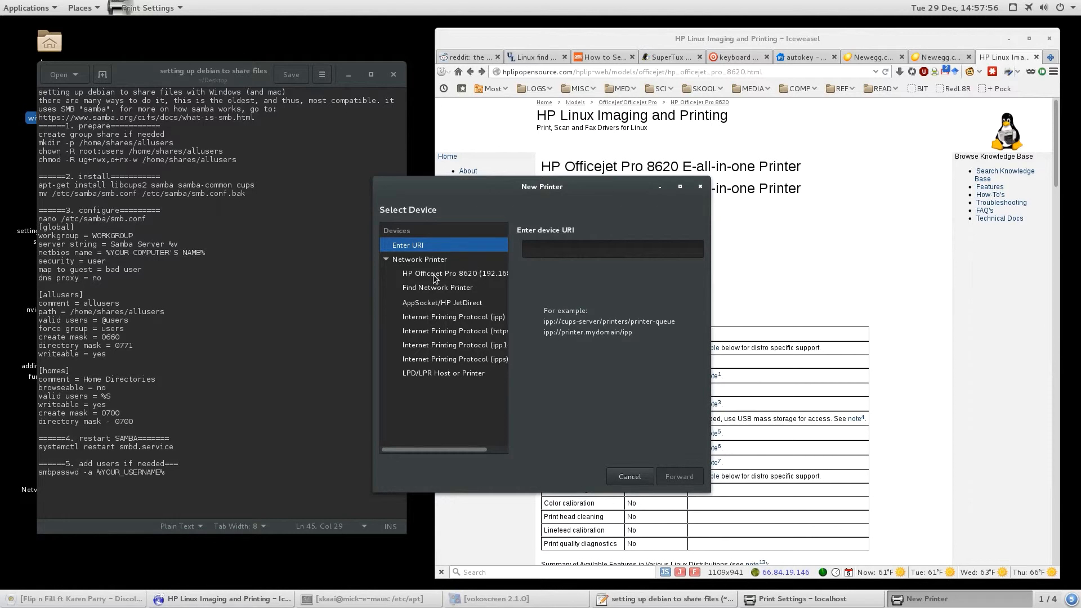
mouse_move(441, 289)
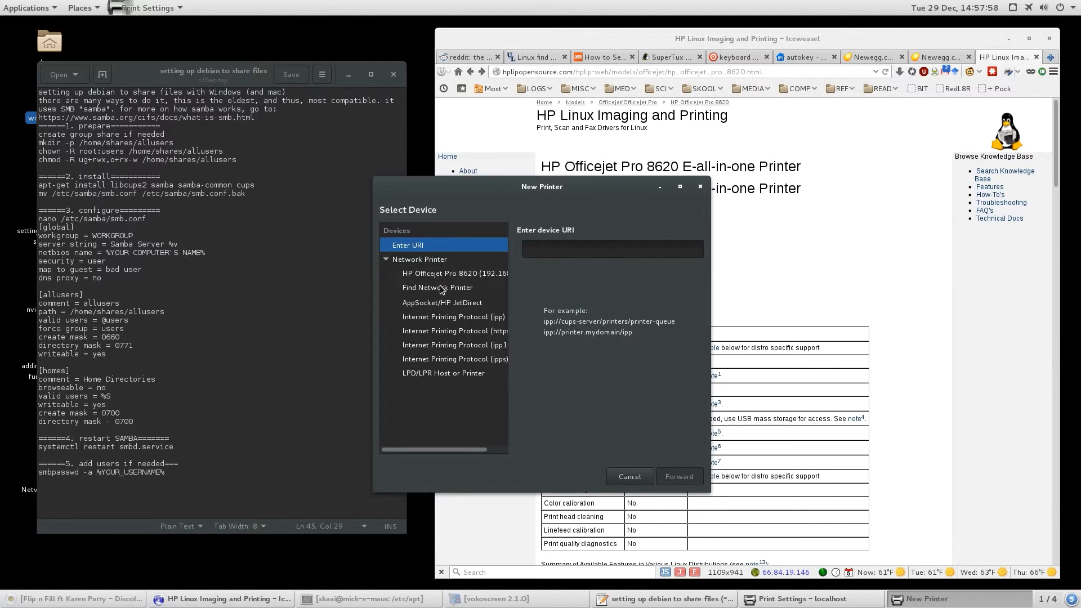
mouse_move(458, 280)
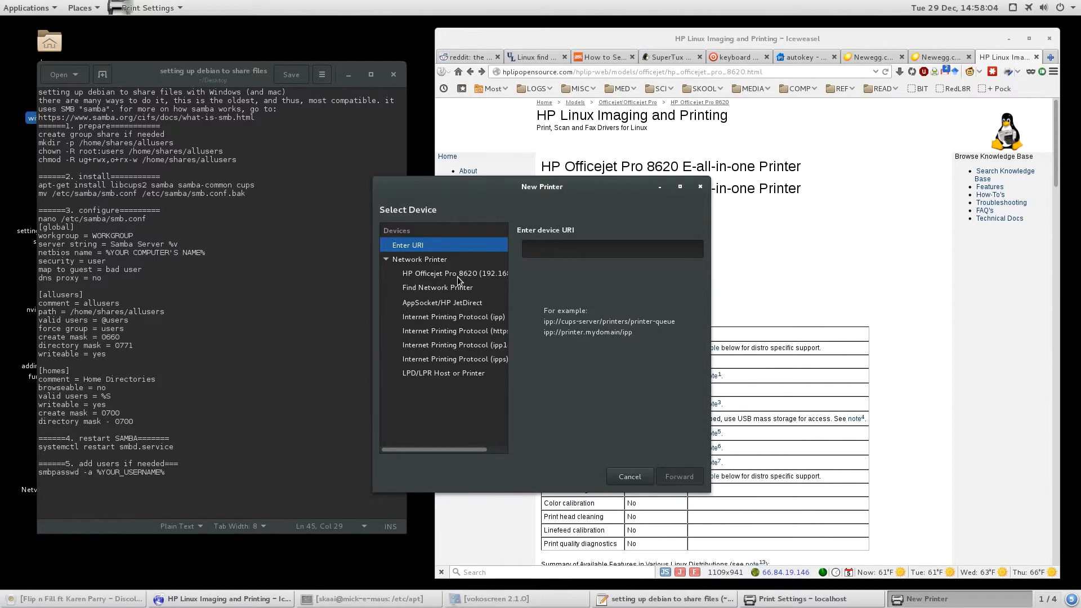
click(451, 273)
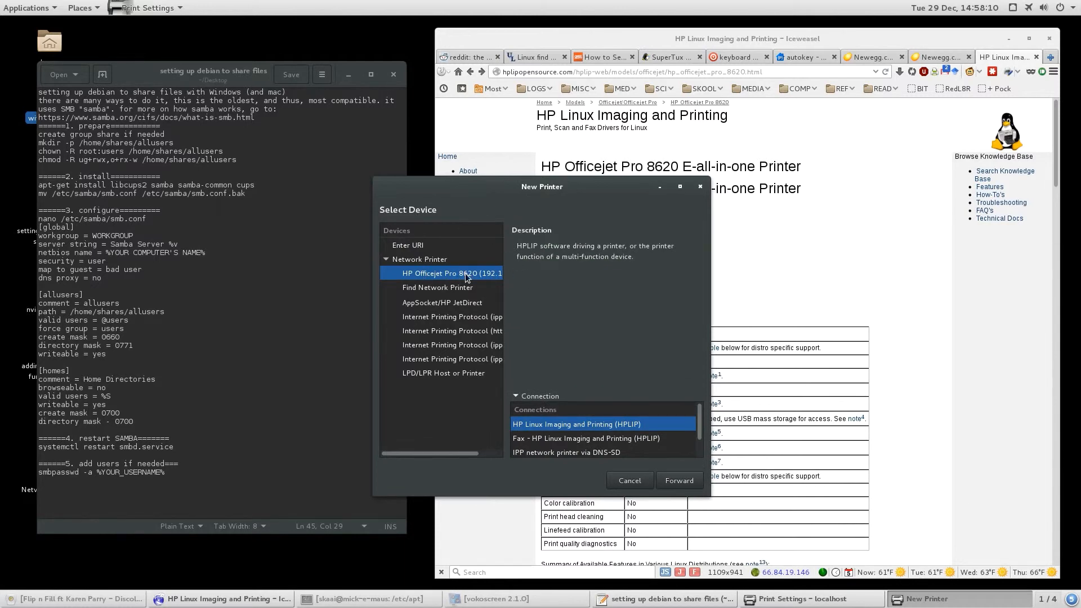
mouse_move(634, 474)
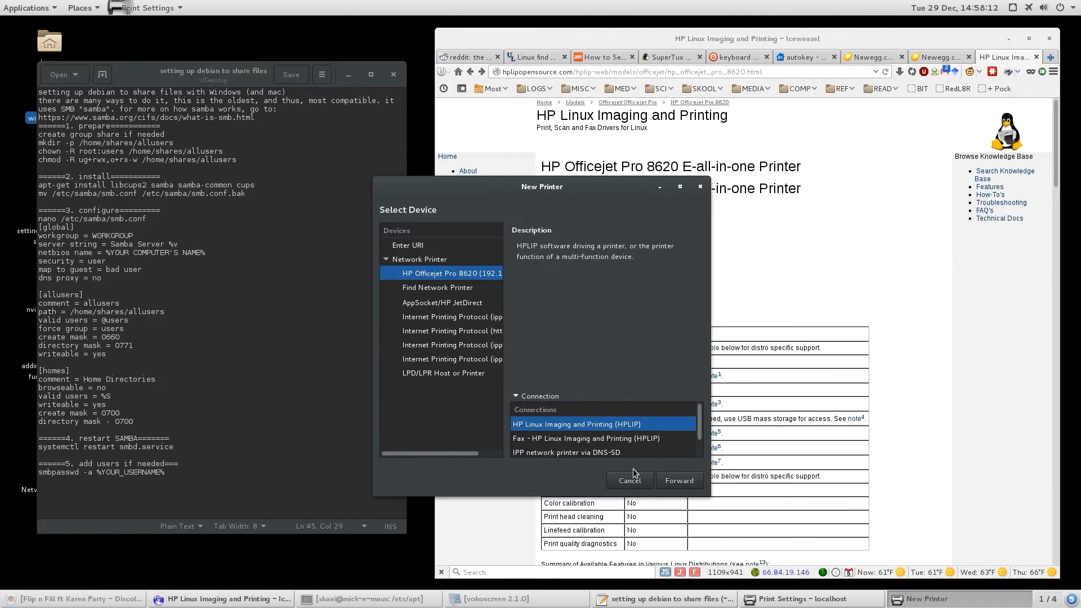
mouse_move(653, 417)
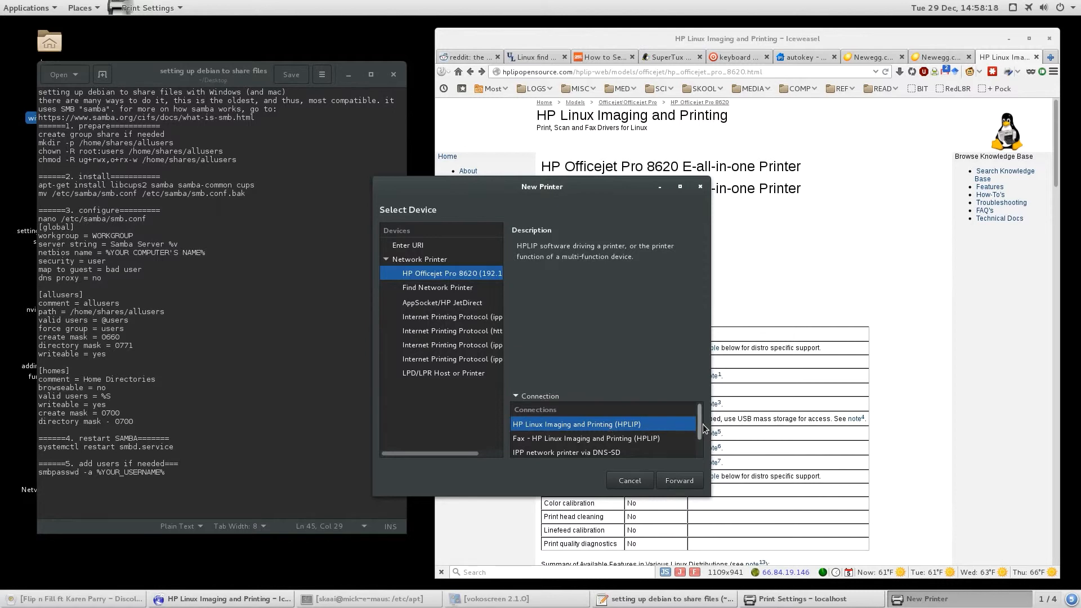
mouse_move(692, 426)
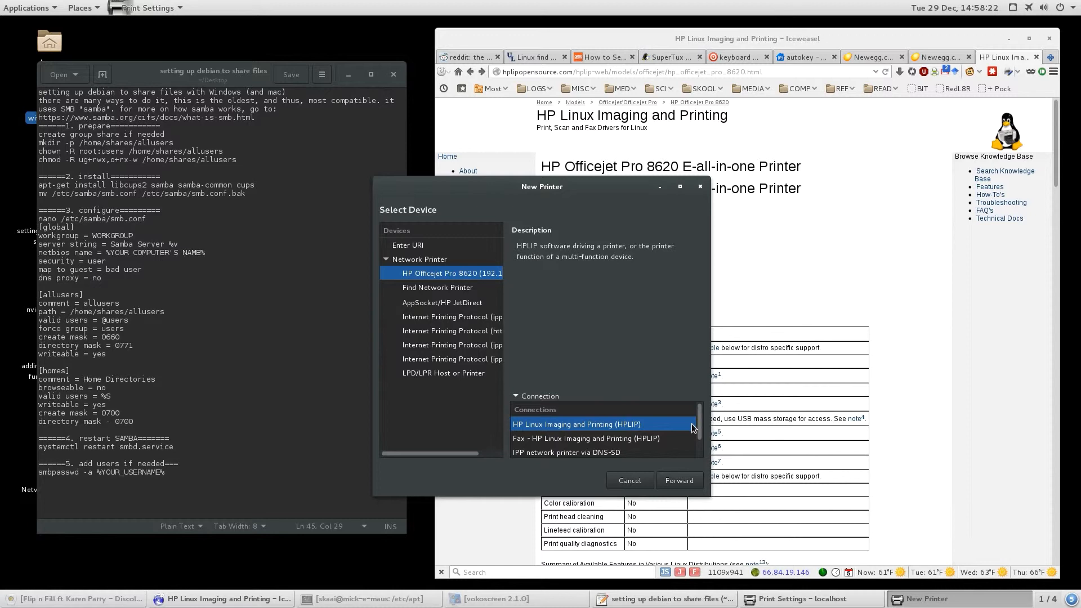
mouse_move(595, 439)
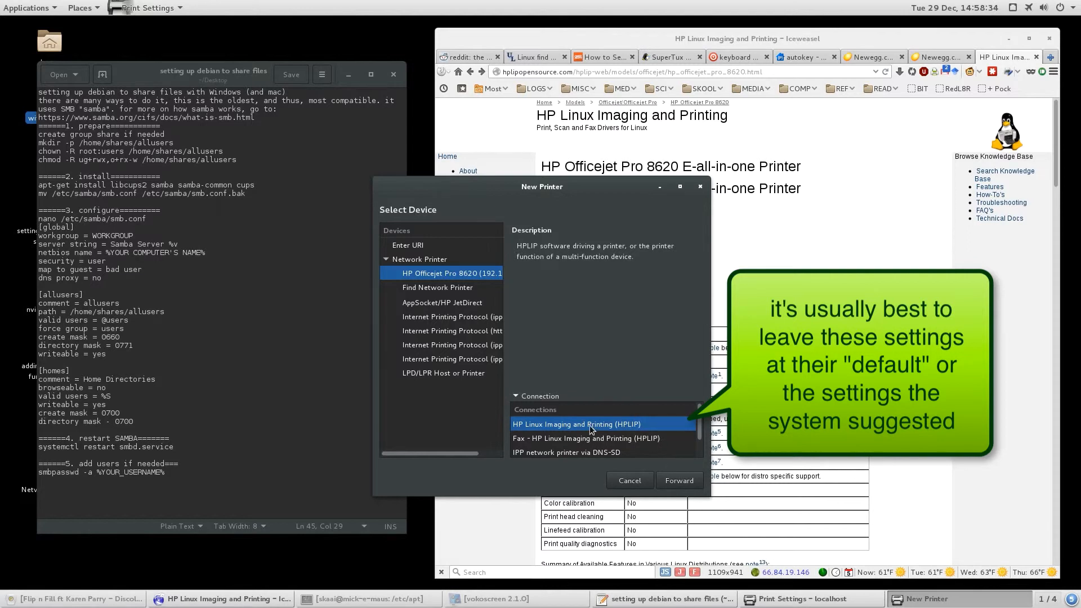
mouse_move(681, 491)
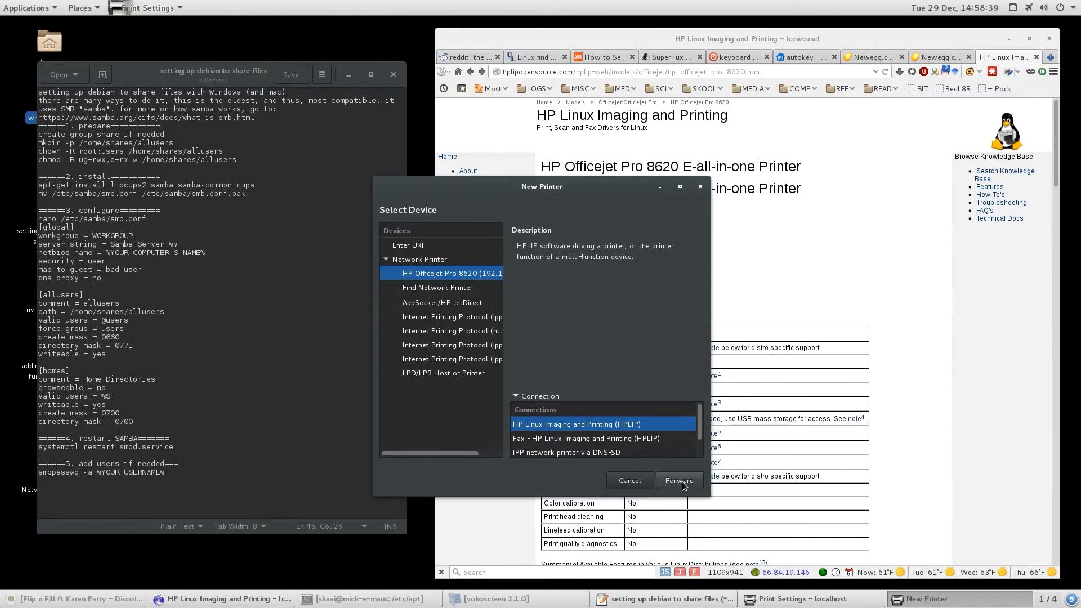
- Advance past the driver-search failure and enable Duplexer Installed
click(680, 480)
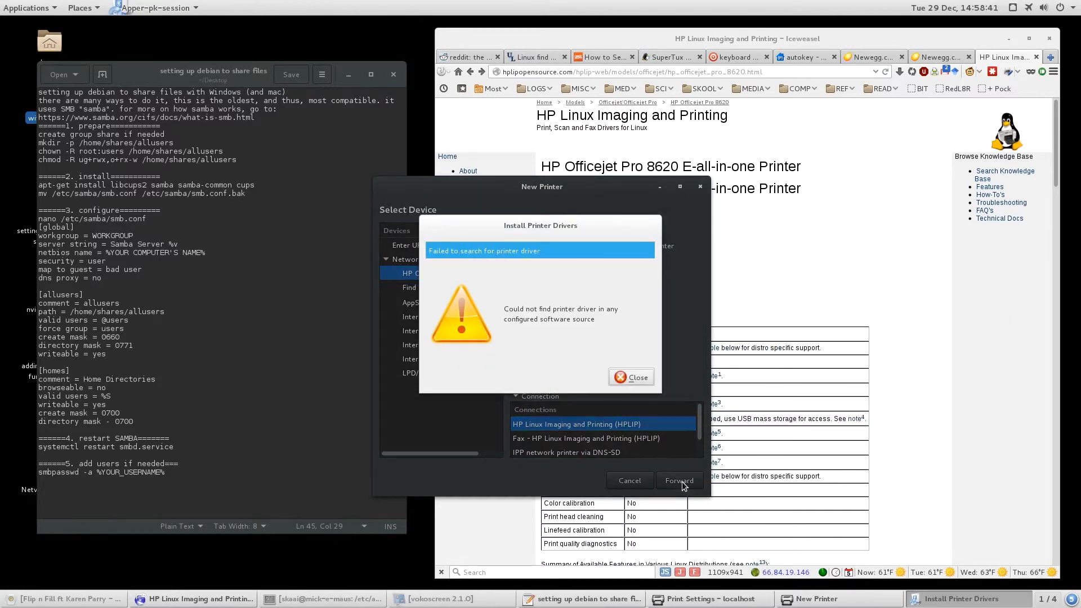
click(680, 480)
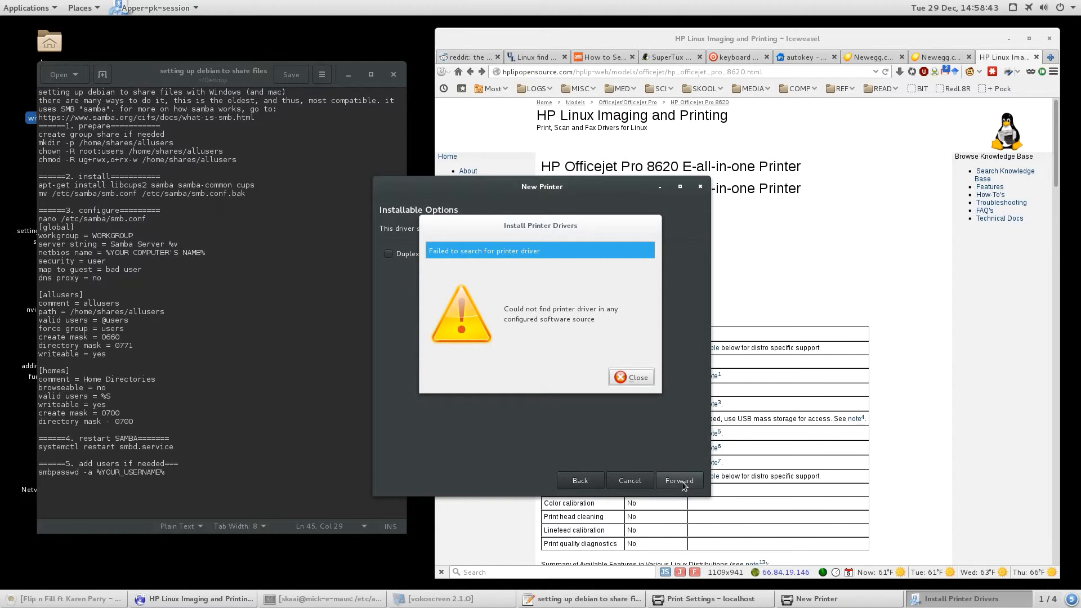
mouse_move(573, 346)
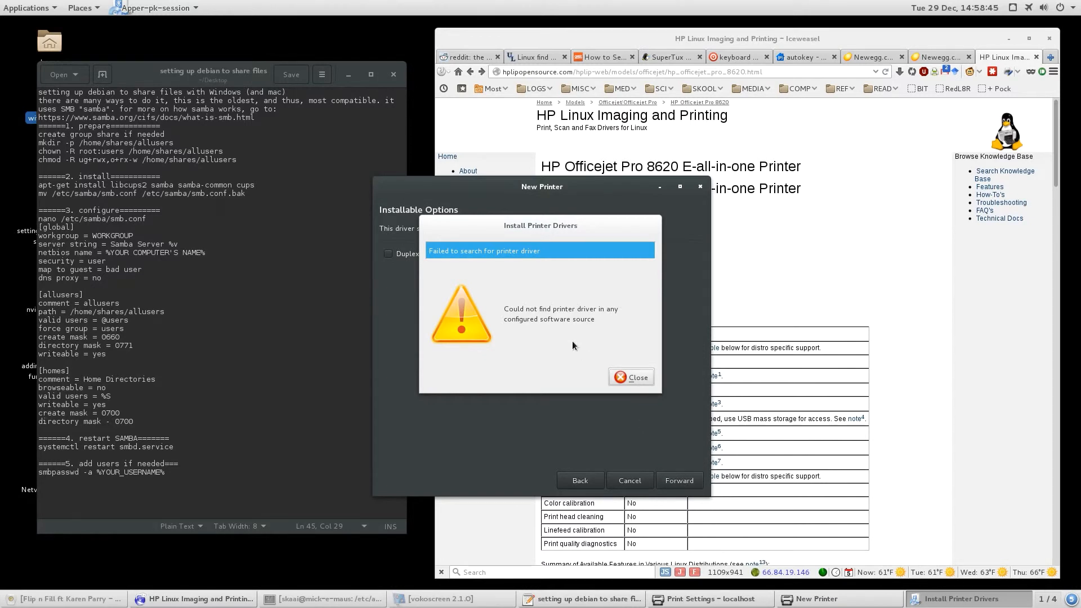
mouse_move(482, 269)
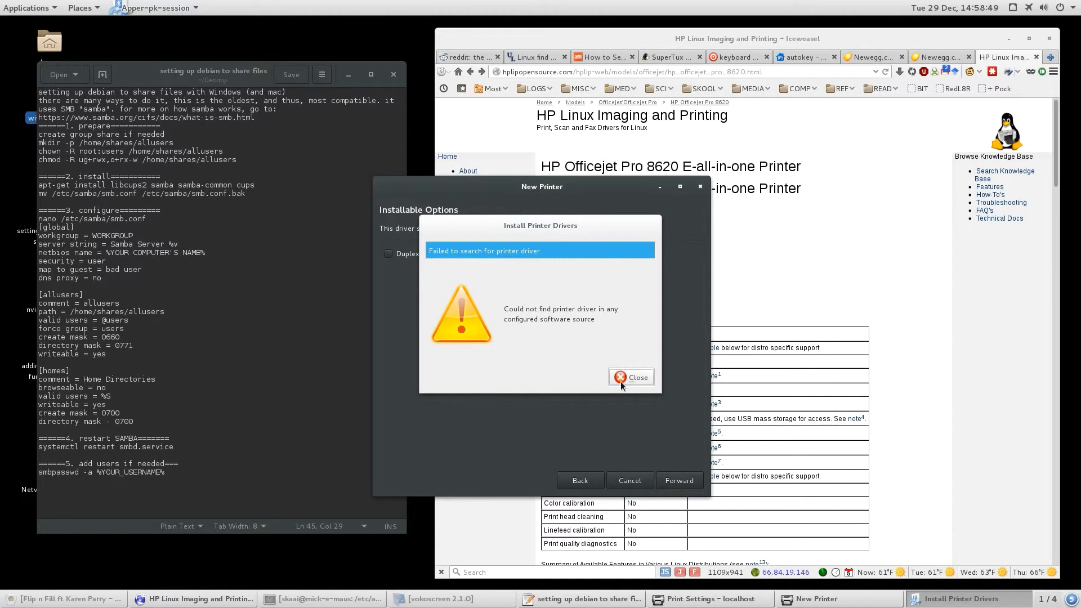
click(632, 377)
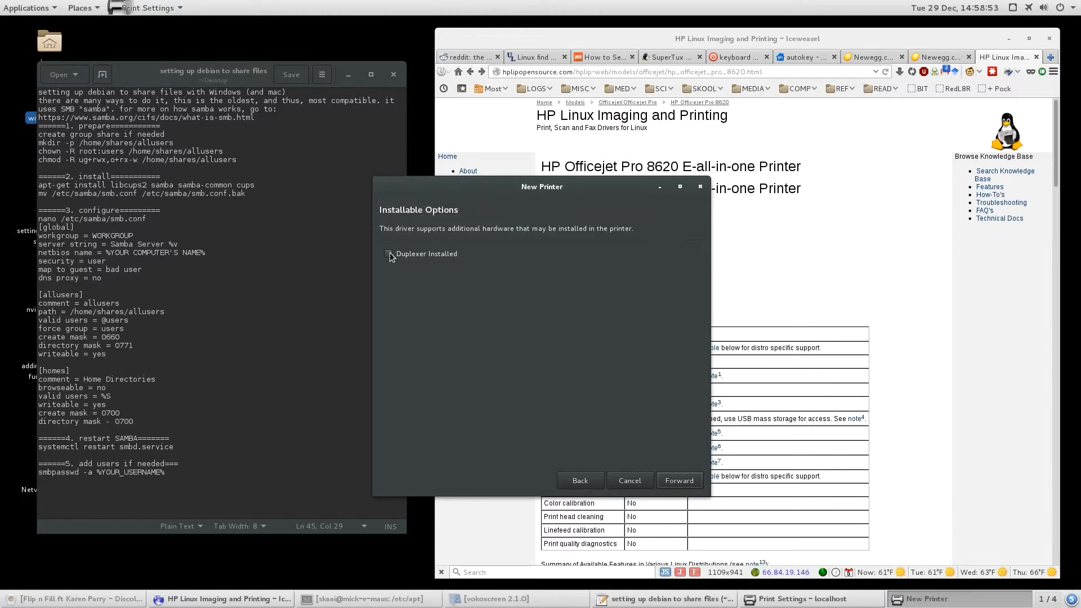
click(390, 254)
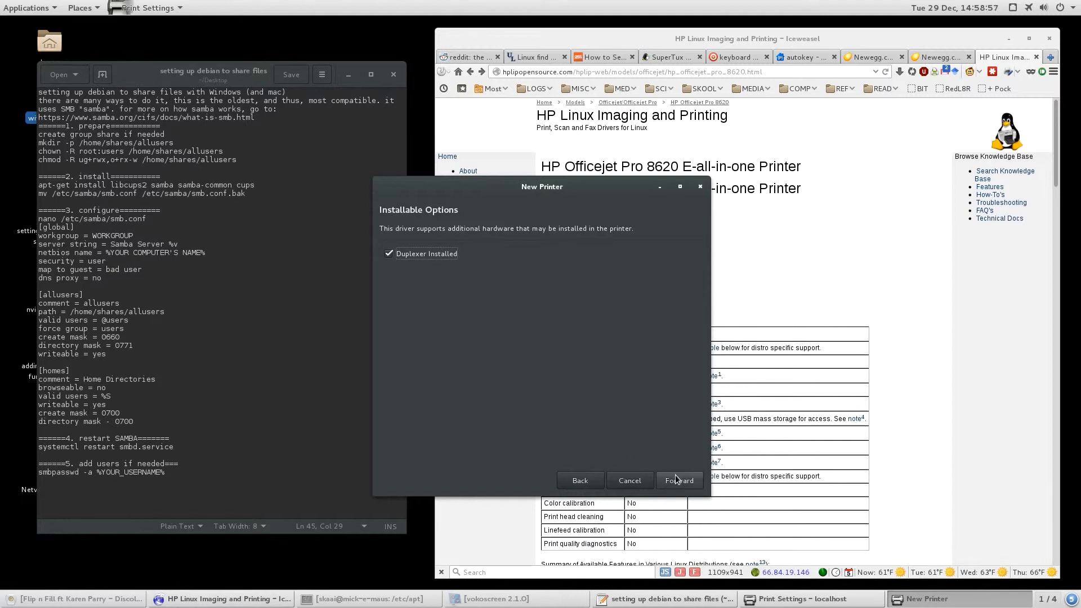
click(680, 480)
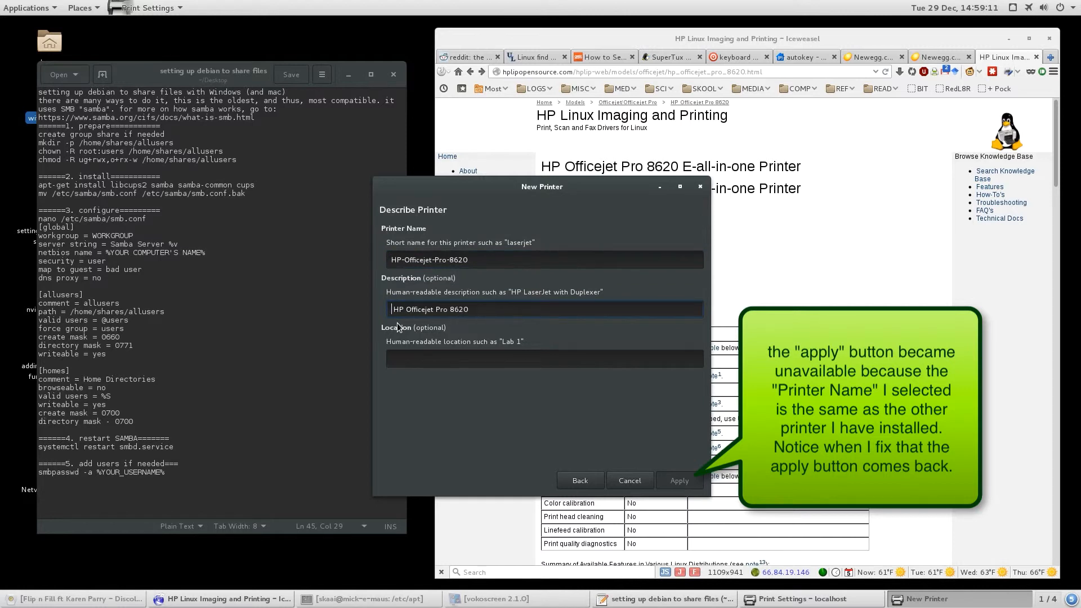
- Prefix the name with 'LA' giving LAHP-Officejet-Pro-8620, then apply
text(LA)
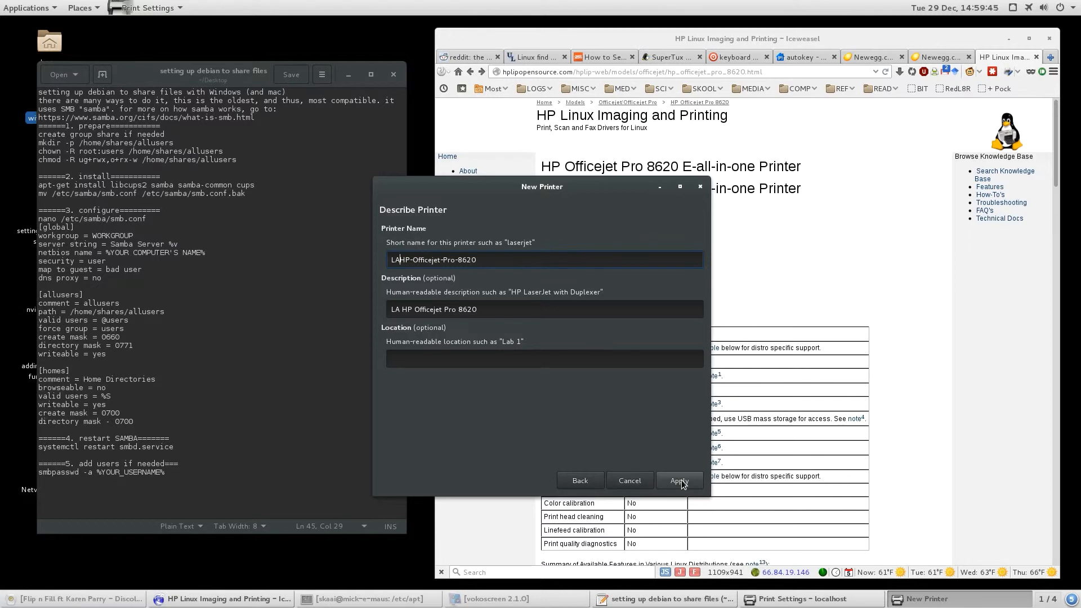
click(679, 481)
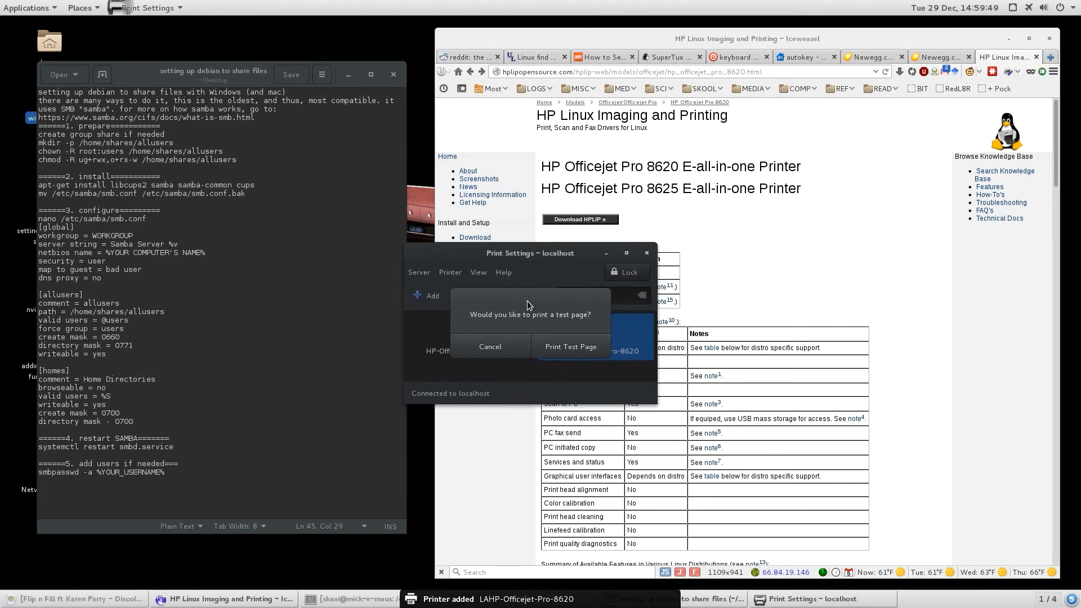
- Print a test page and dismiss the job-submitted notice
click(571, 346)
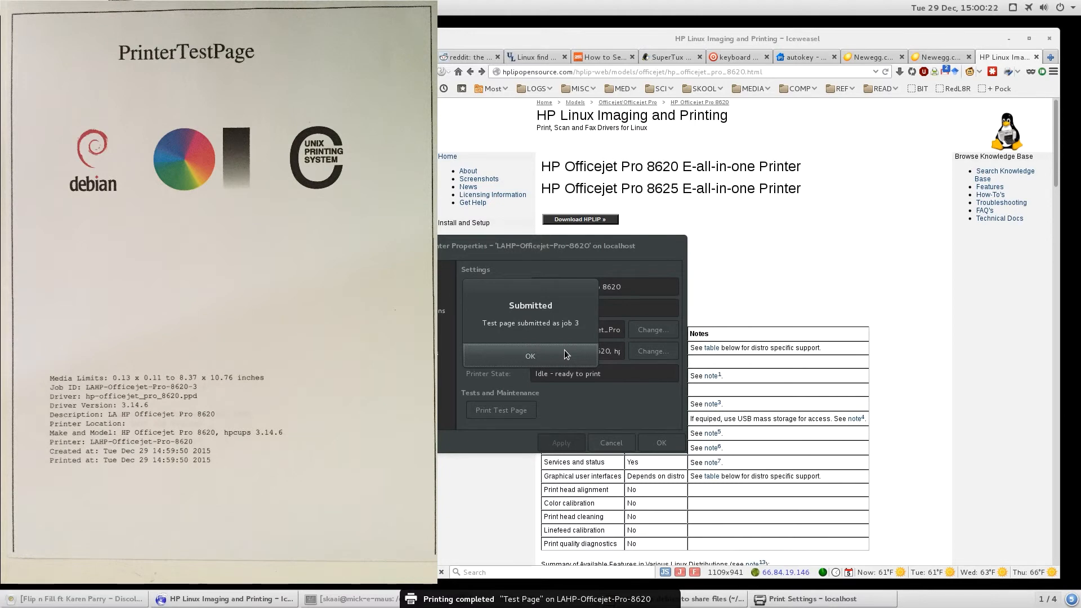
click(530, 356)
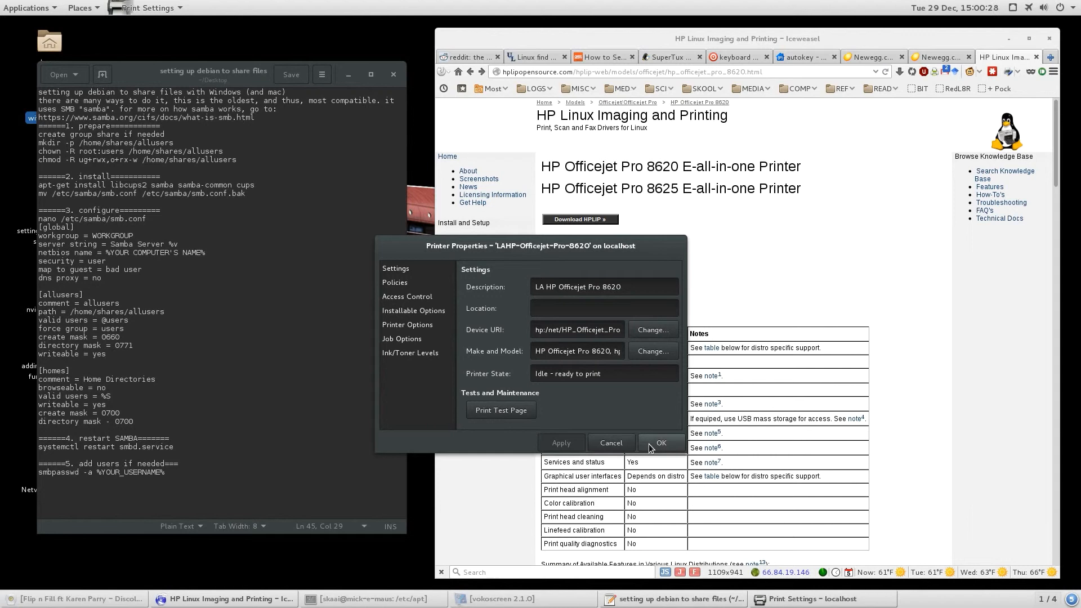
- Close Printer Properties, raise the printer list, and move it to the upper left
click(662, 443)
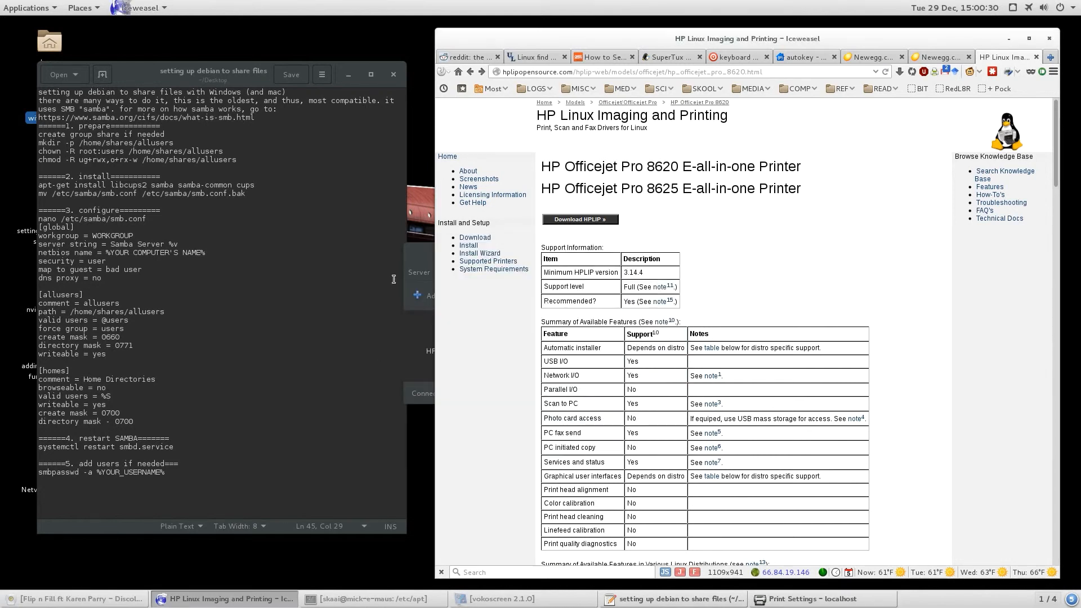
click(808, 599)
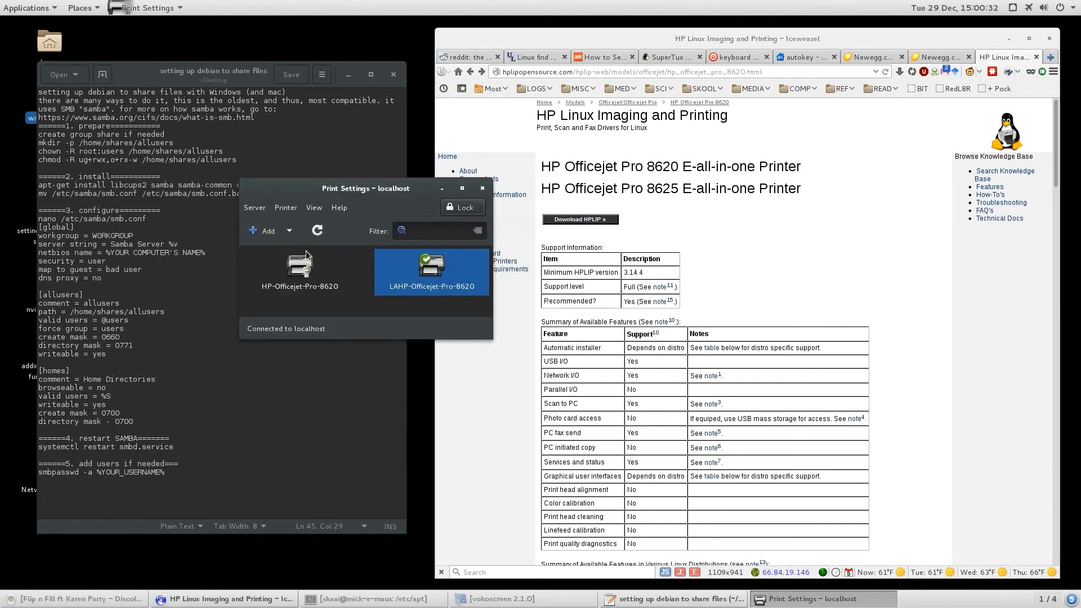
mouse_move(355, 303)
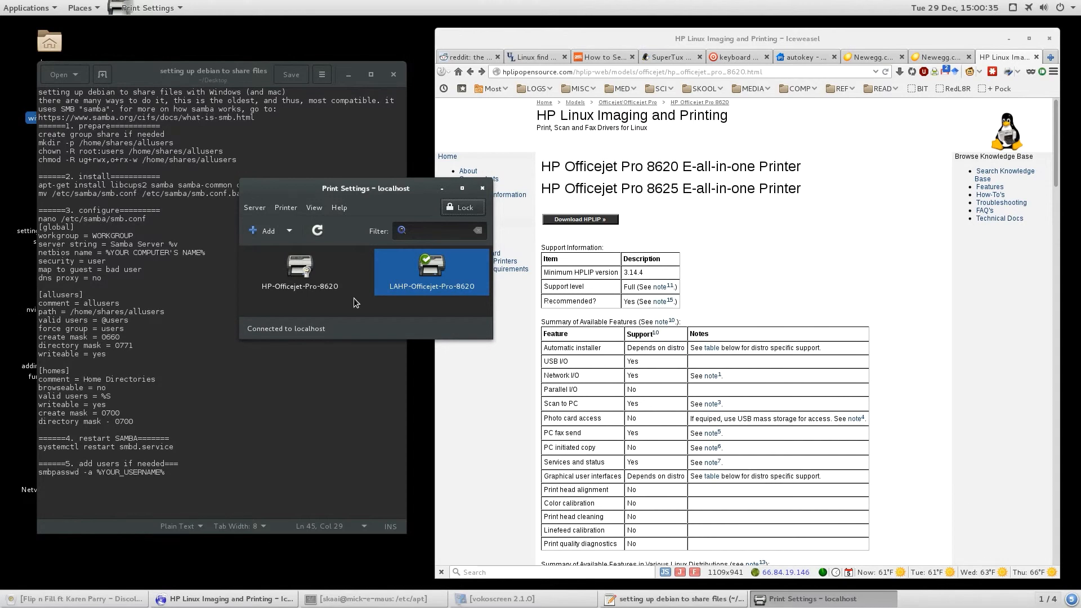
mouse_move(358, 300)
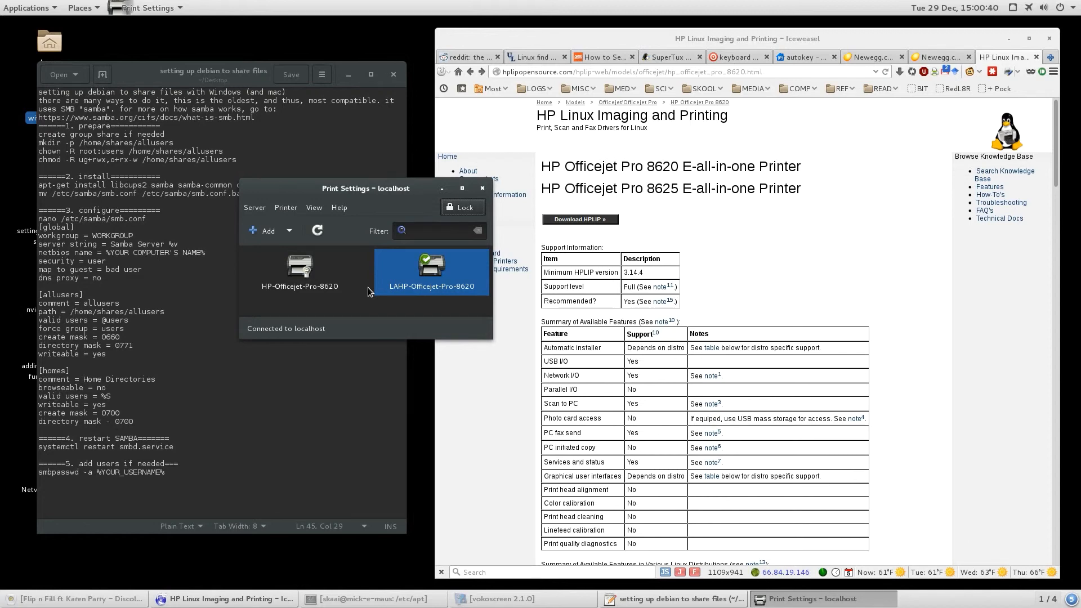
mouse_move(401, 200)
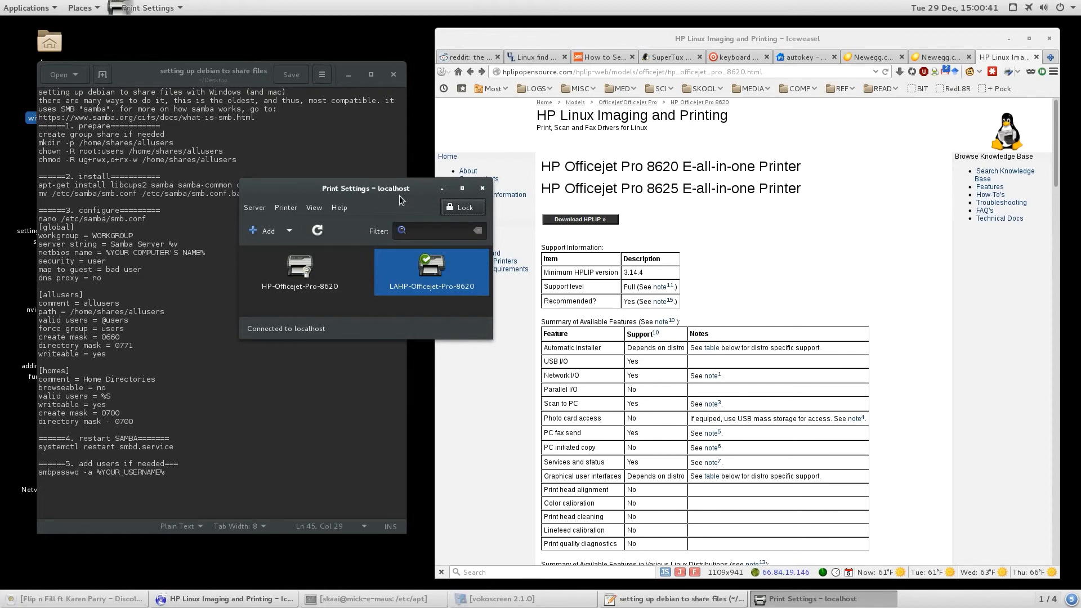
drag(366, 188, 230, 51)
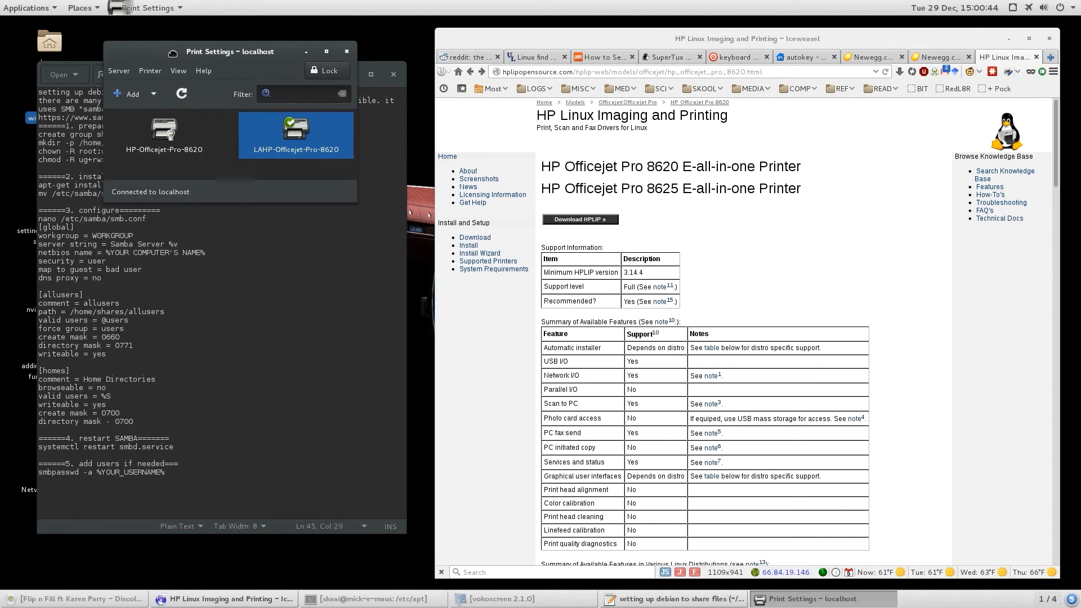
mouse_move(175, 57)
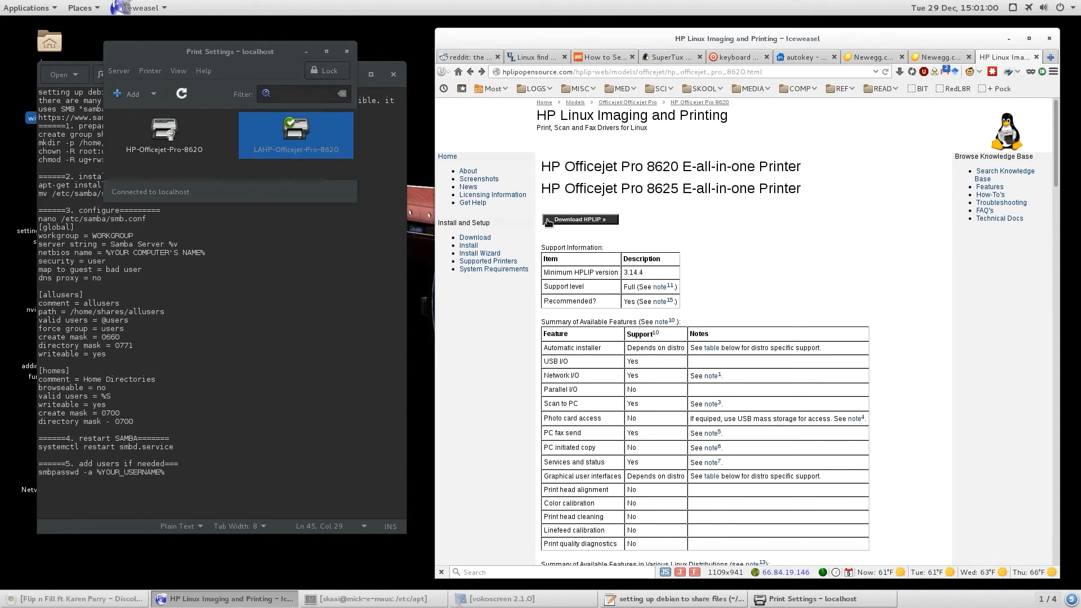
- Download the HPLIP 3.15.11 automatic installer from the HPLIP downloads page via SourceForge
click(580, 219)
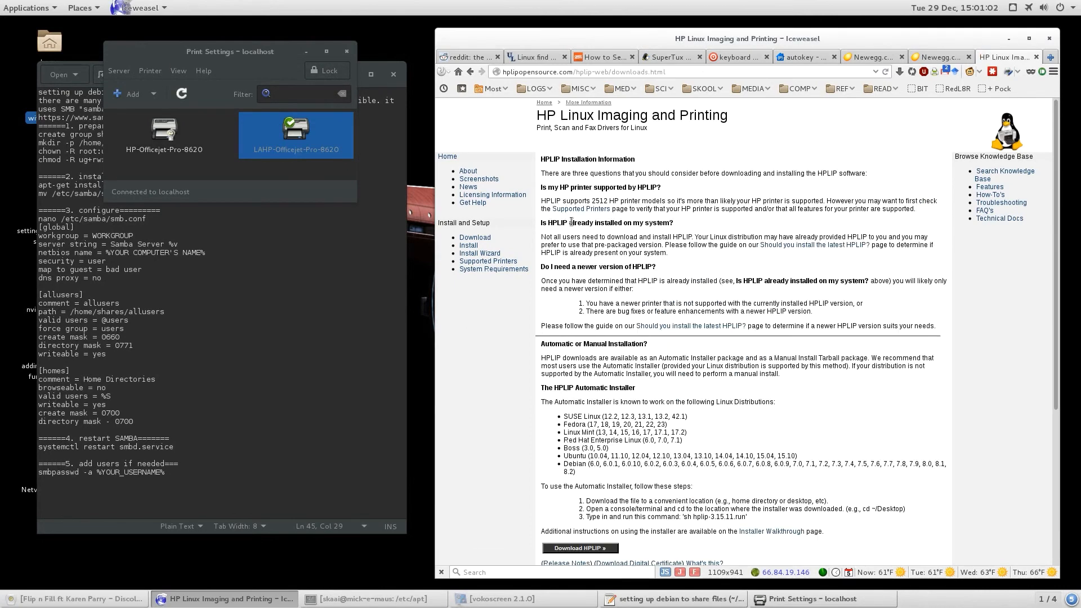
scroll(down, 3)
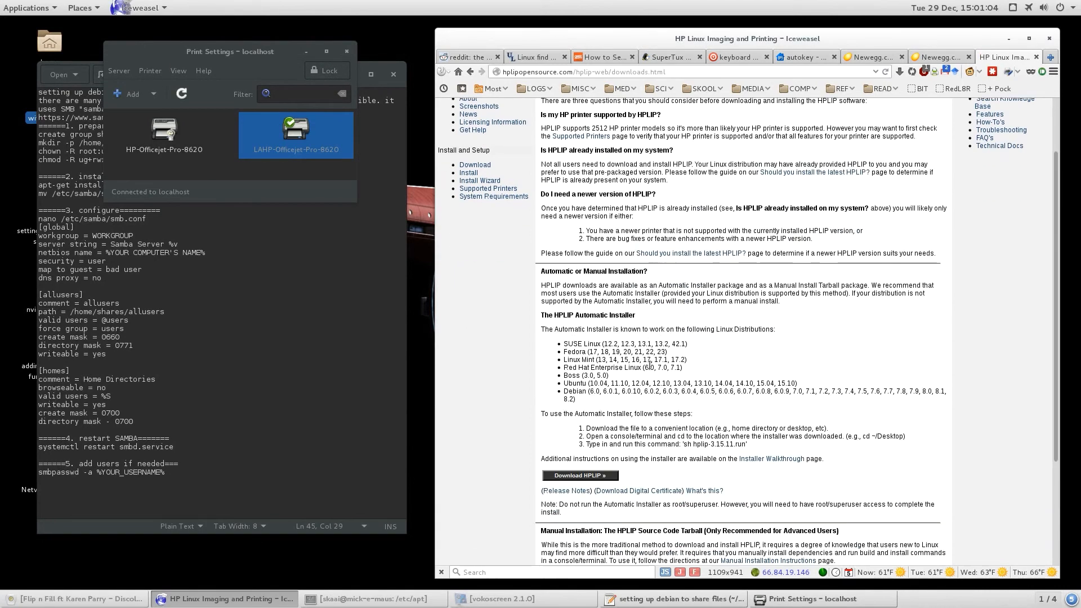
scroll(down, 3)
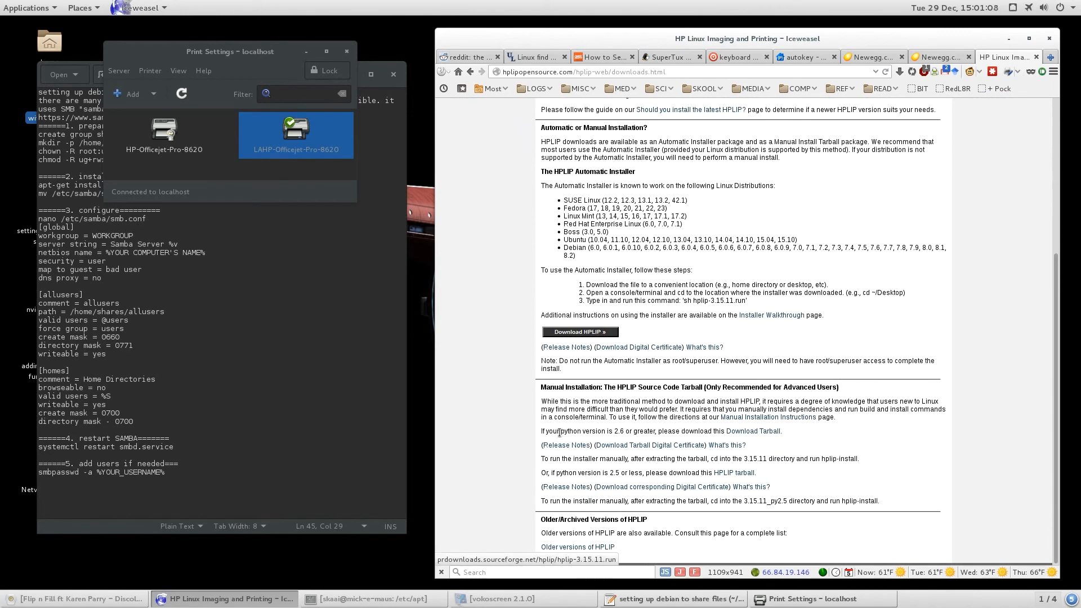
click(580, 332)
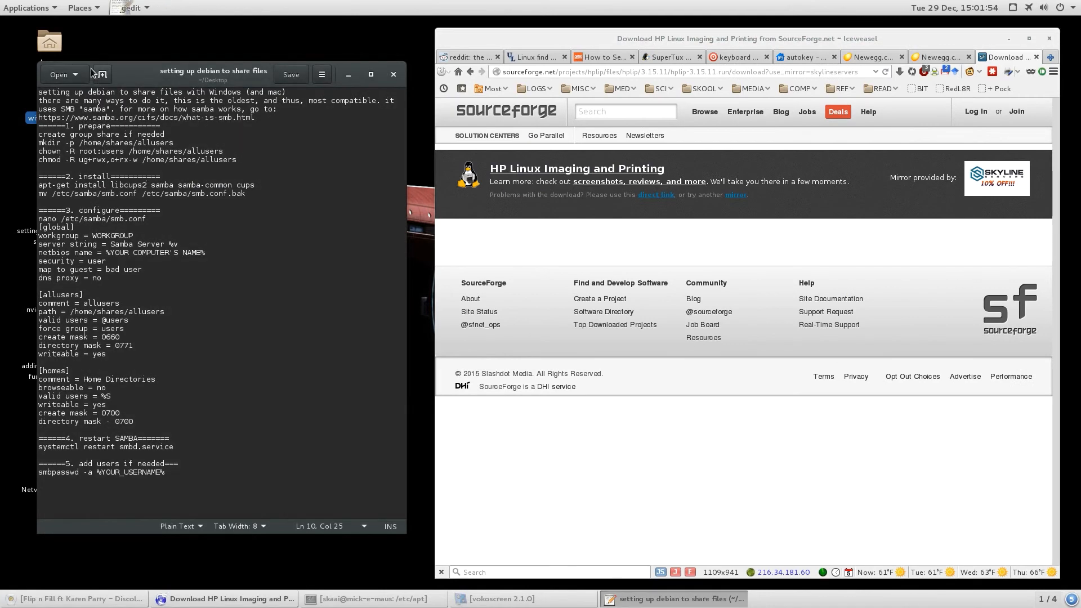
mouse_move(81, 37)
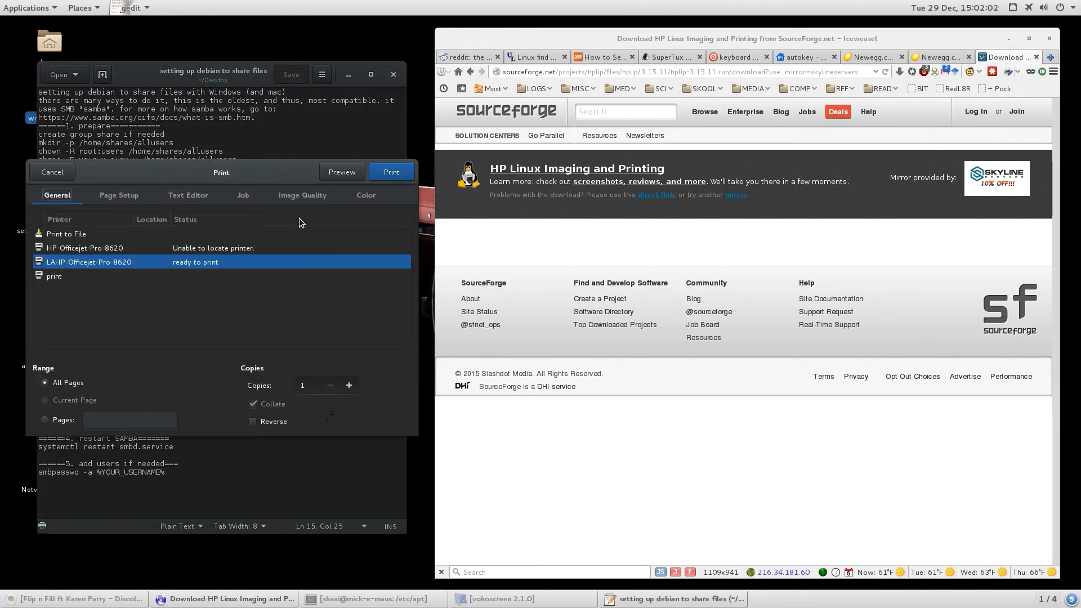
mouse_move(182, 266)
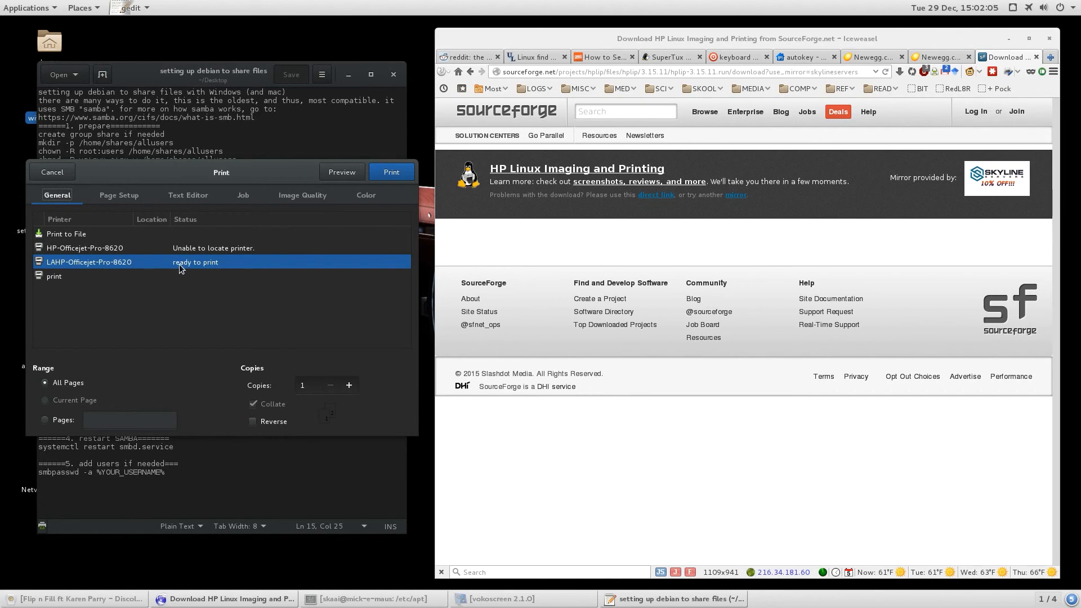
mouse_move(145, 168)
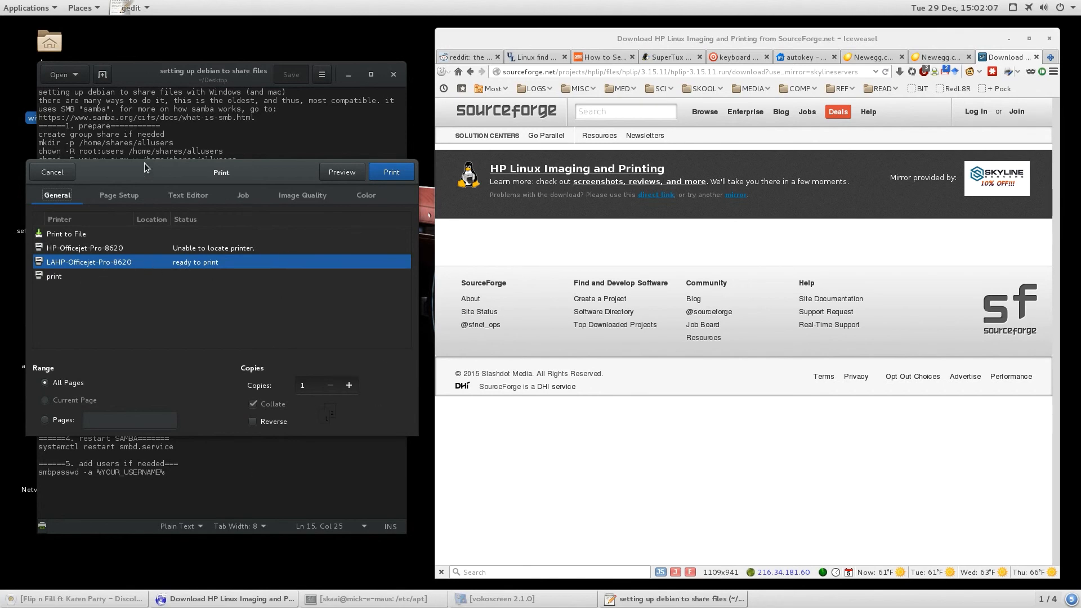
- Review Page Setup, Image Quality and preview, then print the Samba notes to LAHP-Officejet-Pro-8620
click(119, 194)
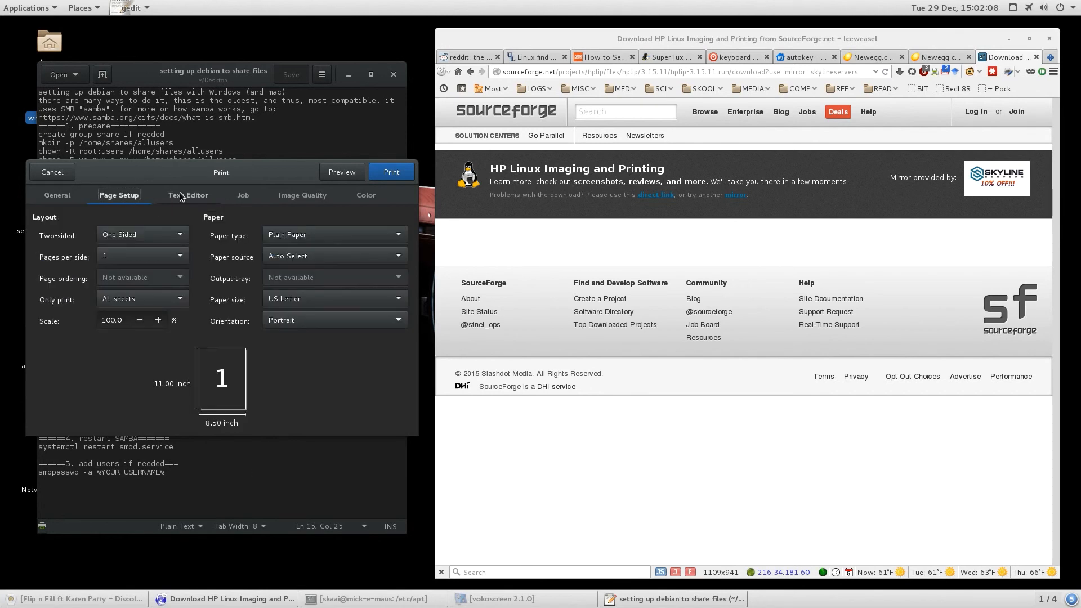
click(303, 195)
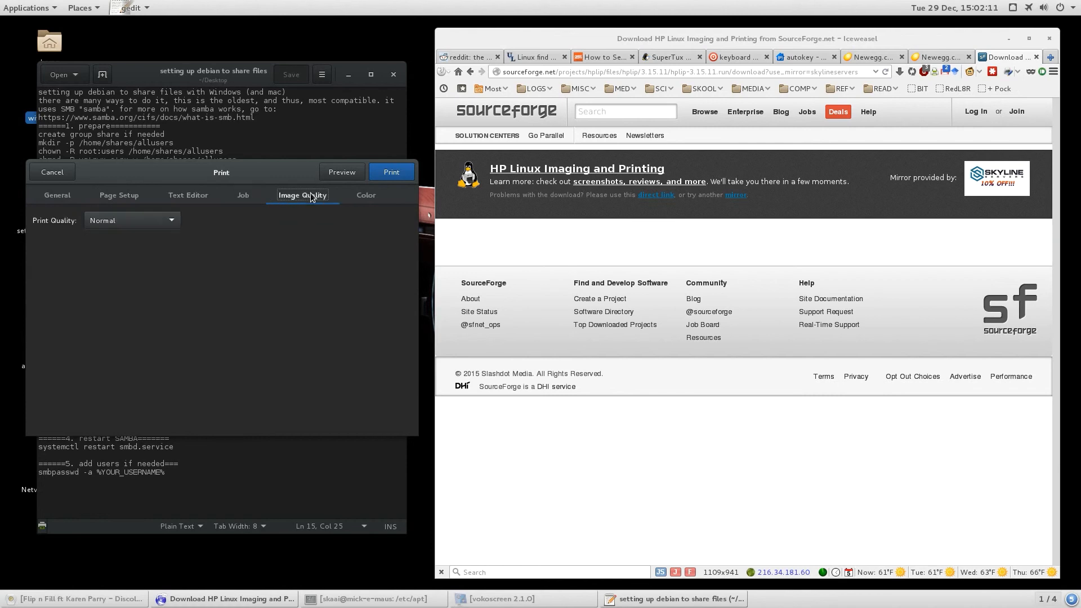
click(57, 195)
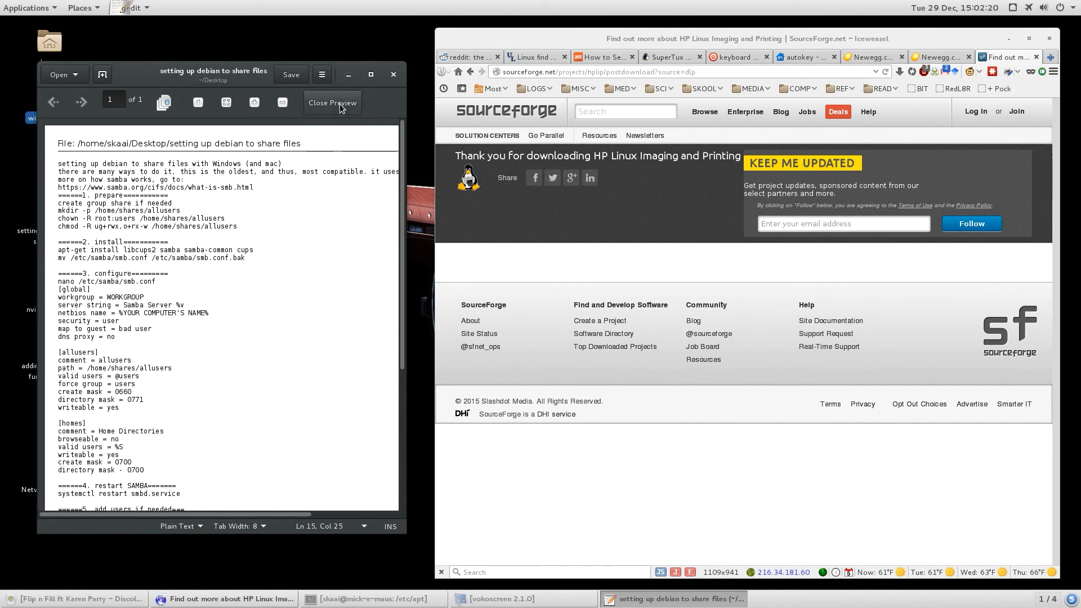
click(332, 103)
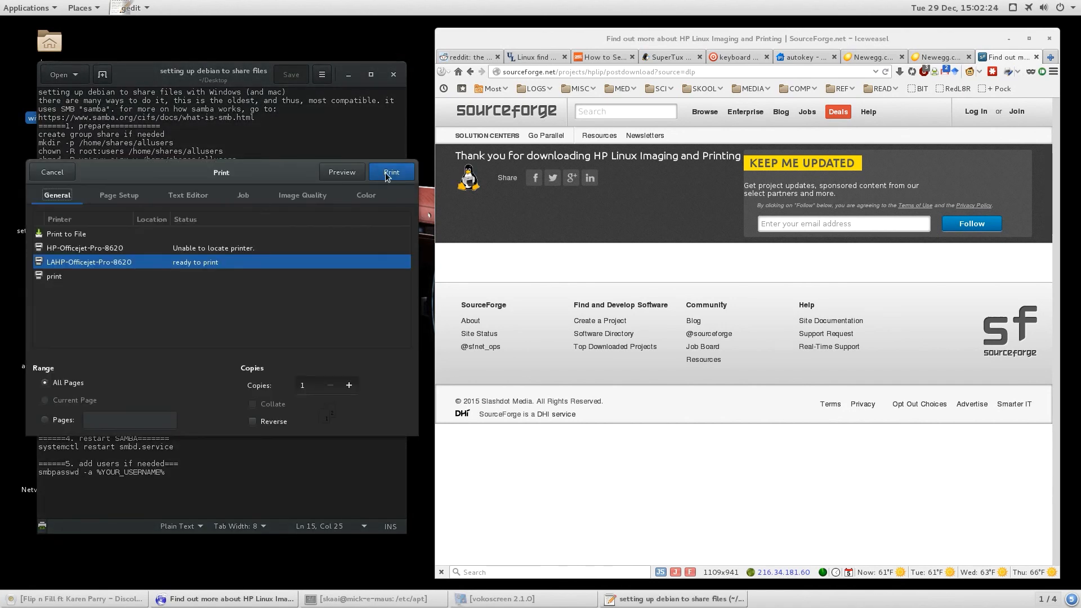
click(390, 172)
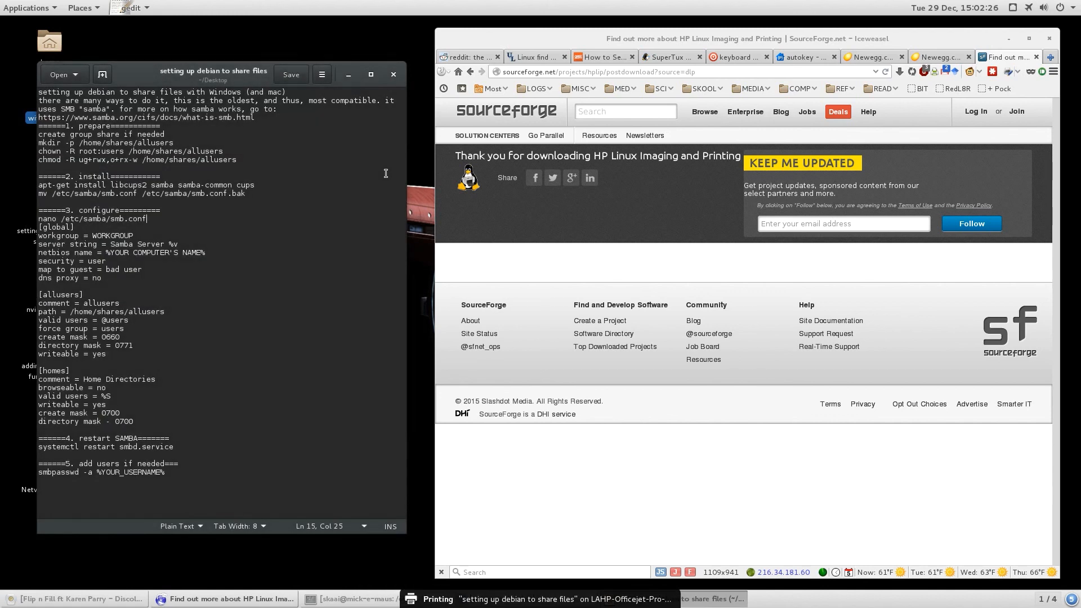